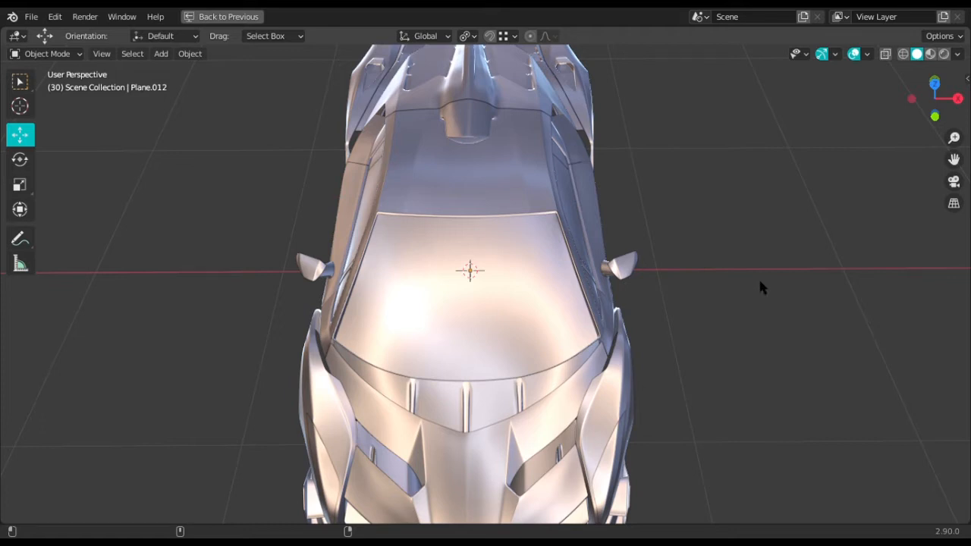
pyautogui.moveTo(802, 272)
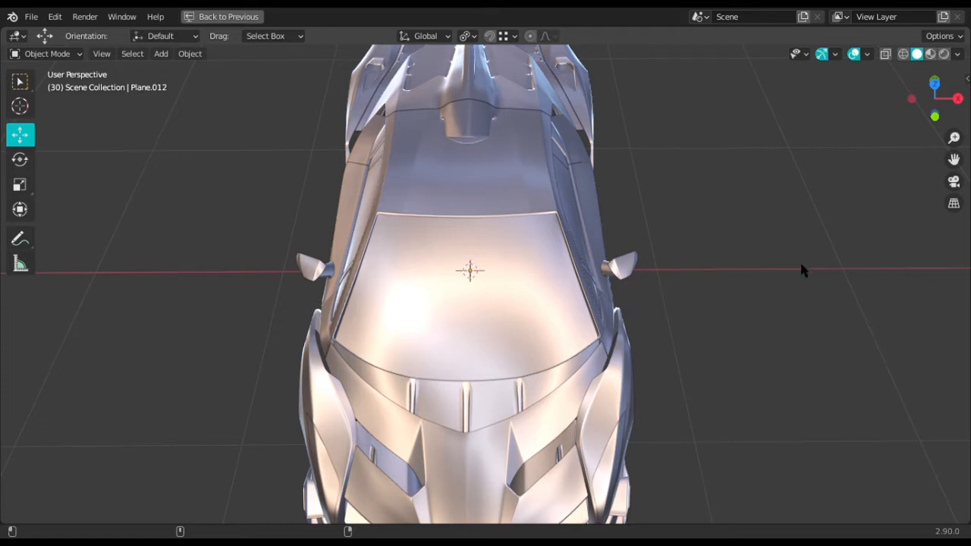
pyautogui.moveTo(634, 267)
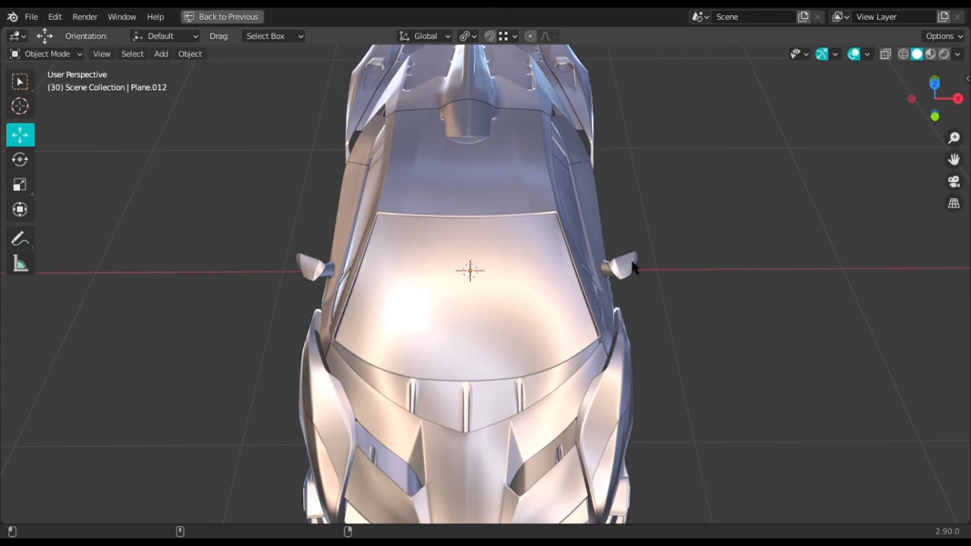
pyautogui.moveTo(701, 281)
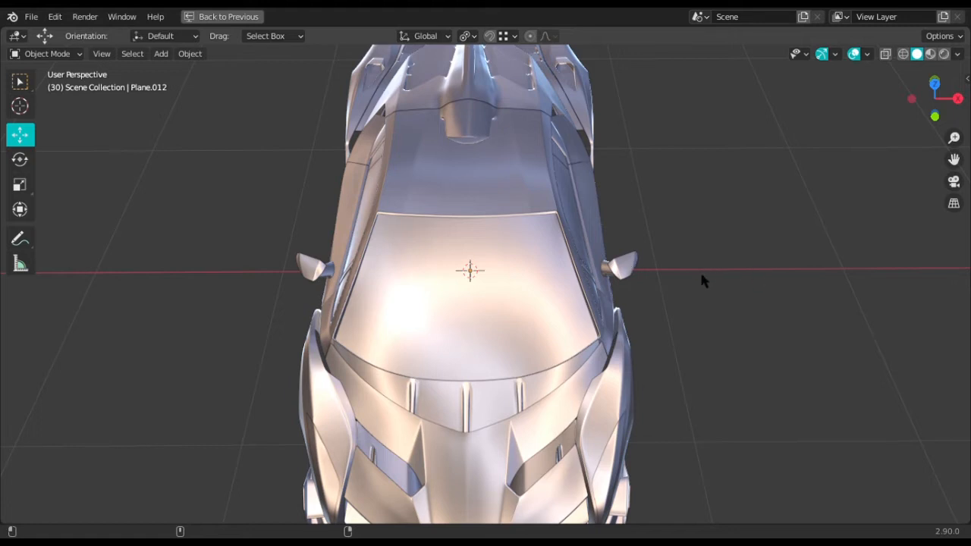
pyautogui.moveTo(726, 294)
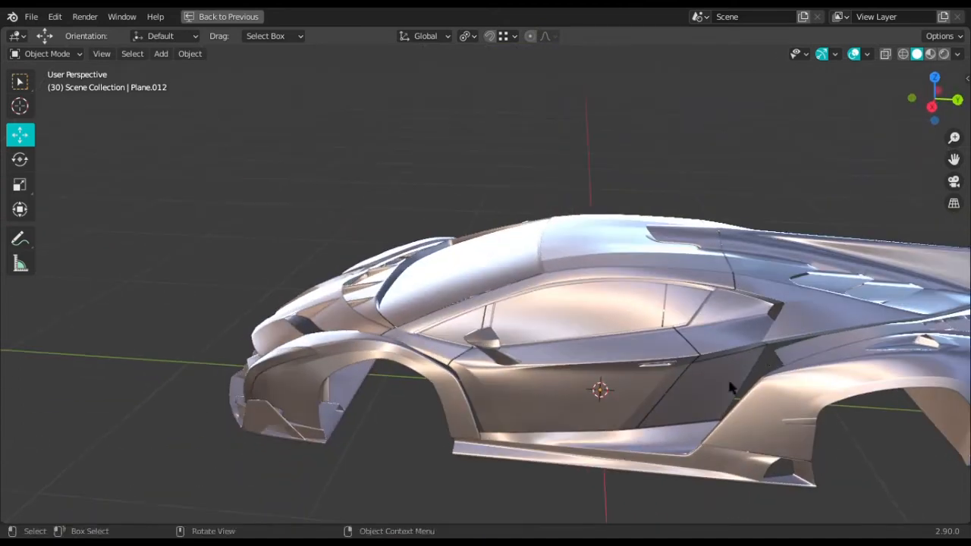
# Step: Orbit around the car body to study the side mirror from several angles
pyautogui.moveTo(728, 387); pyautogui.dragTo(319, 379)
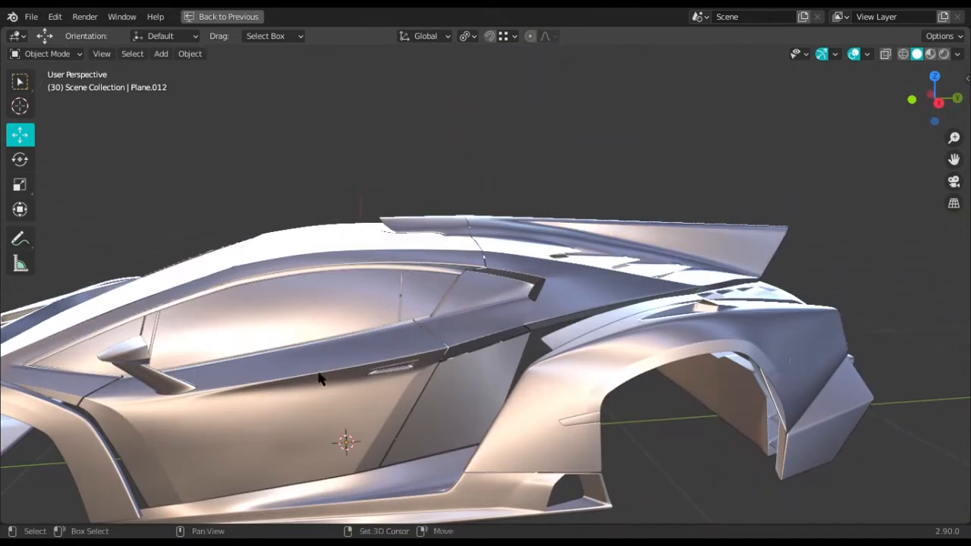
pyautogui.moveTo(319, 379); pyautogui.dragTo(512, 341)
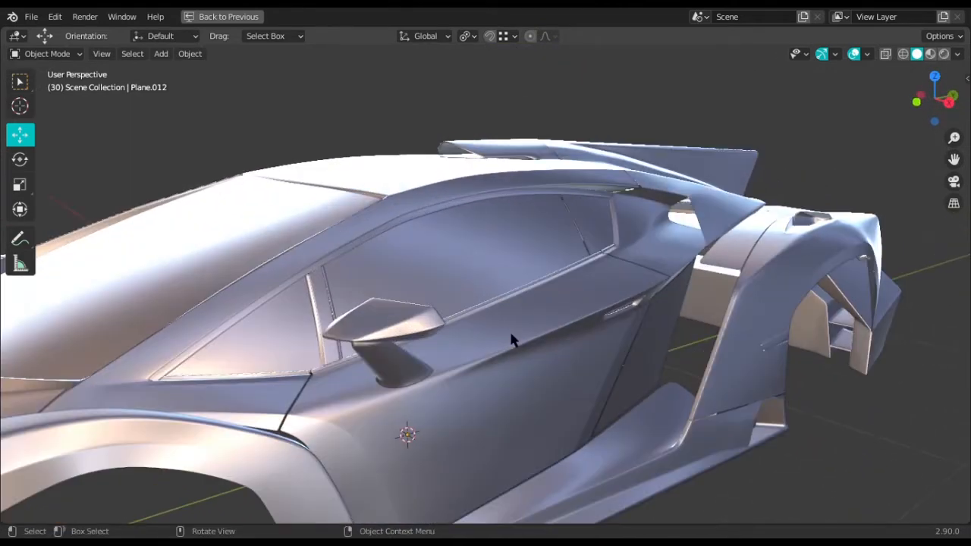
pyautogui.moveTo(511, 340); pyautogui.dragTo(557, 337)
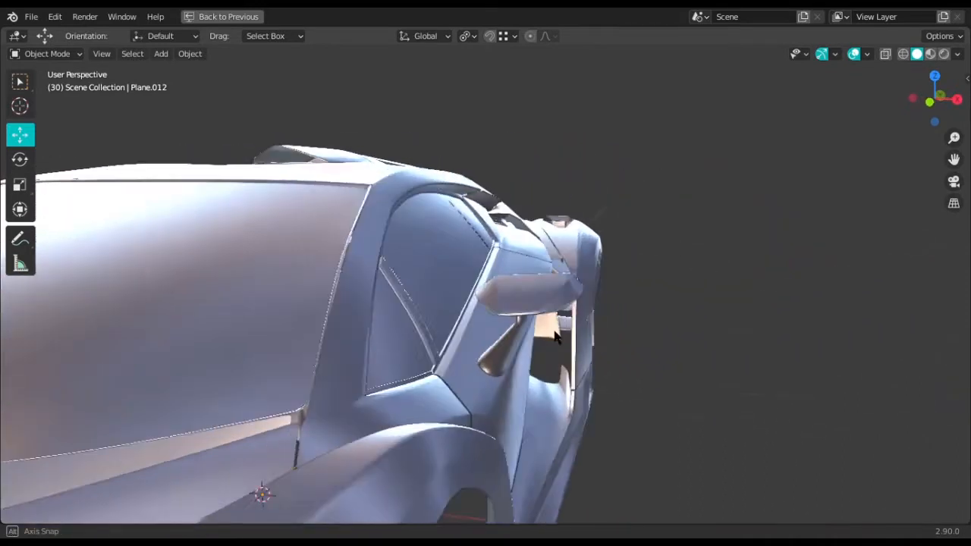
pyautogui.moveTo(554, 338); pyautogui.dragTo(625, 300)
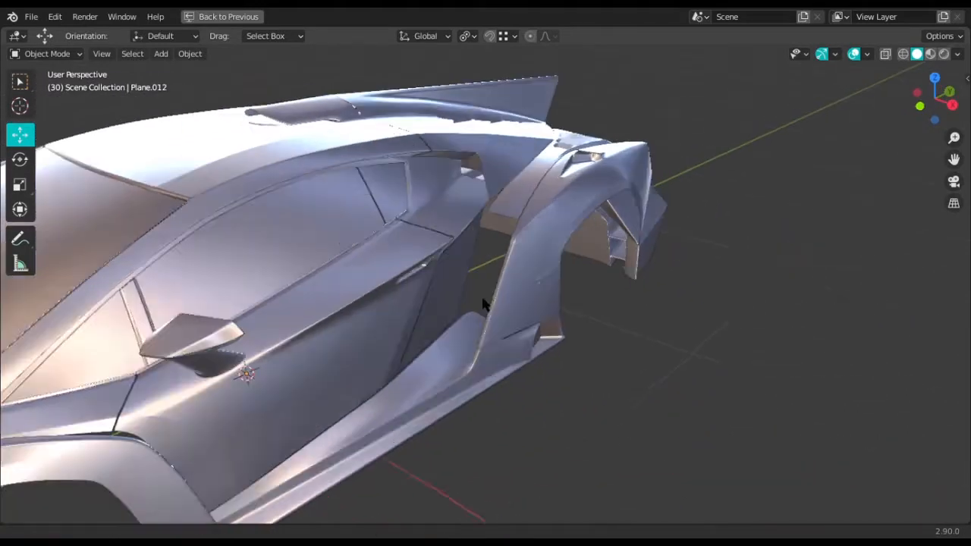
pyautogui.moveTo(485, 304); pyautogui.dragTo(508, 348)
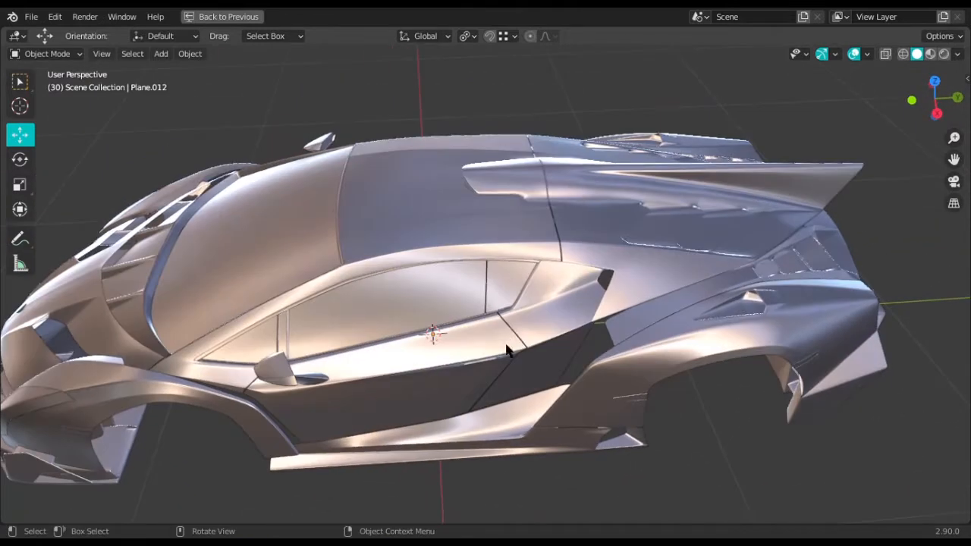
# Step: Restore the normal workspace with reference photos and orbit toward the door and mirror area
pyautogui.click(219, 16)
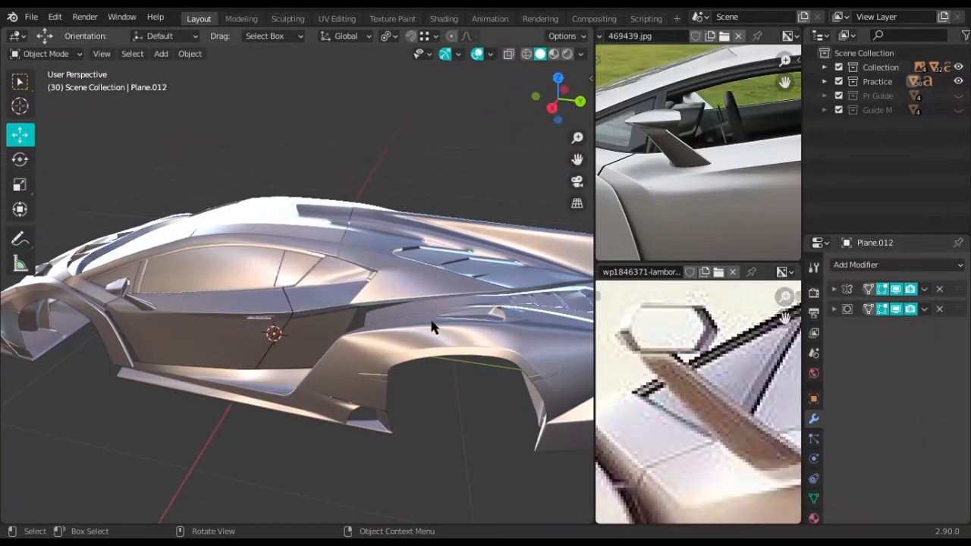
pyautogui.moveTo(432, 326); pyautogui.dragTo(333, 334)
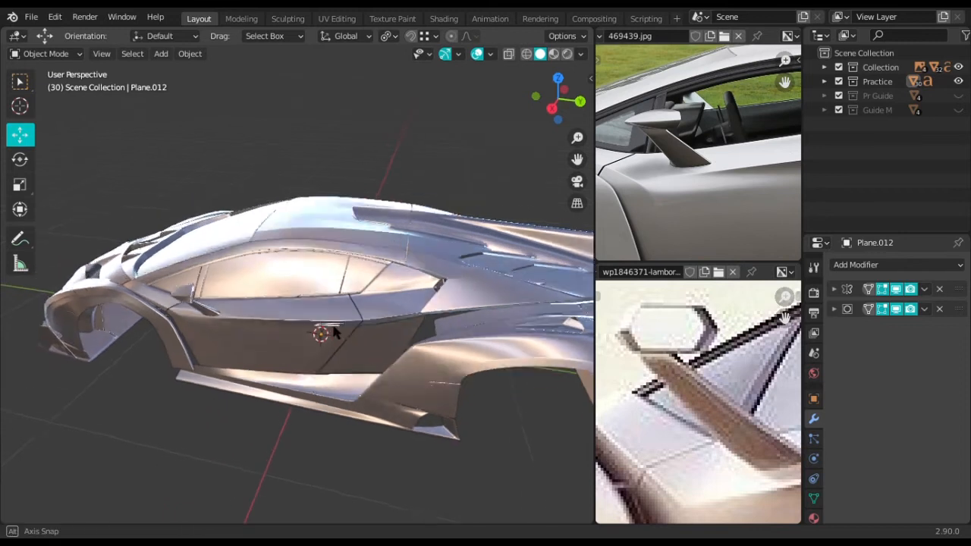
pyautogui.moveTo(334, 333); pyautogui.dragTo(425, 314)
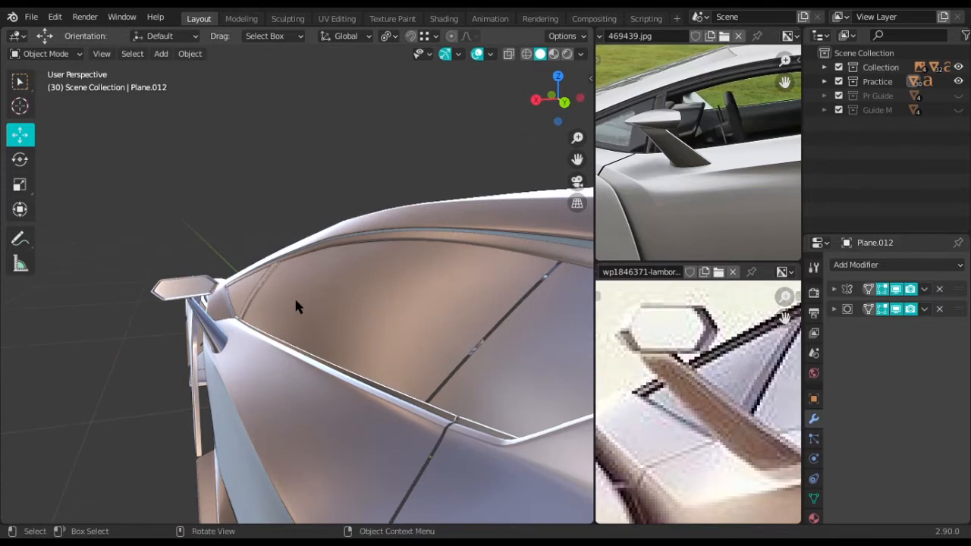
pyautogui.moveTo(304, 303); pyautogui.dragTo(334, 345)
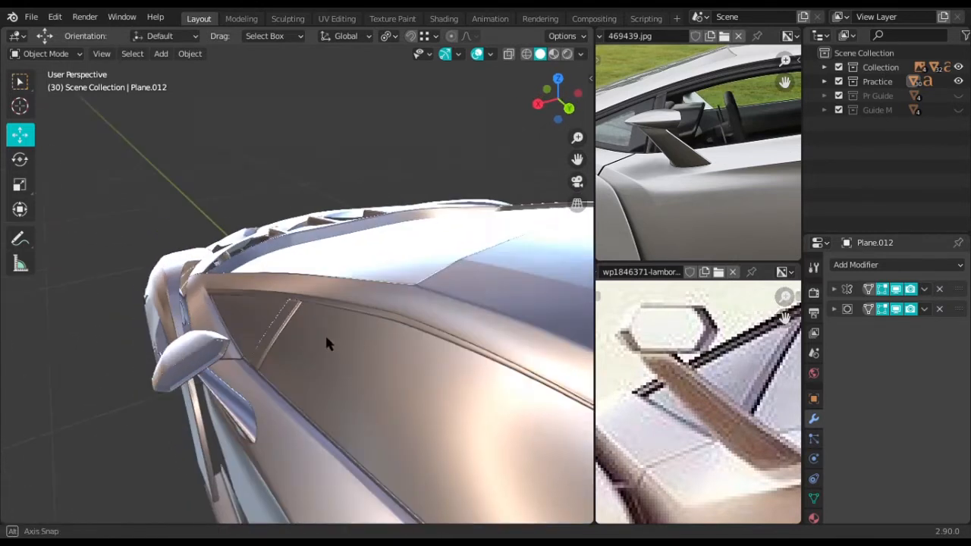
pyautogui.moveTo(341, 341); pyautogui.dragTo(348, 304)
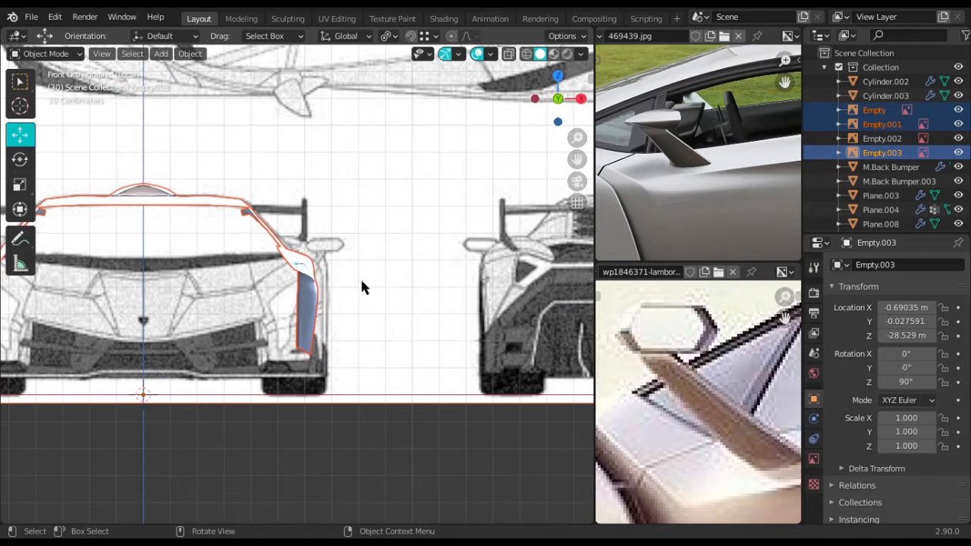
pyautogui.moveTo(362, 287)
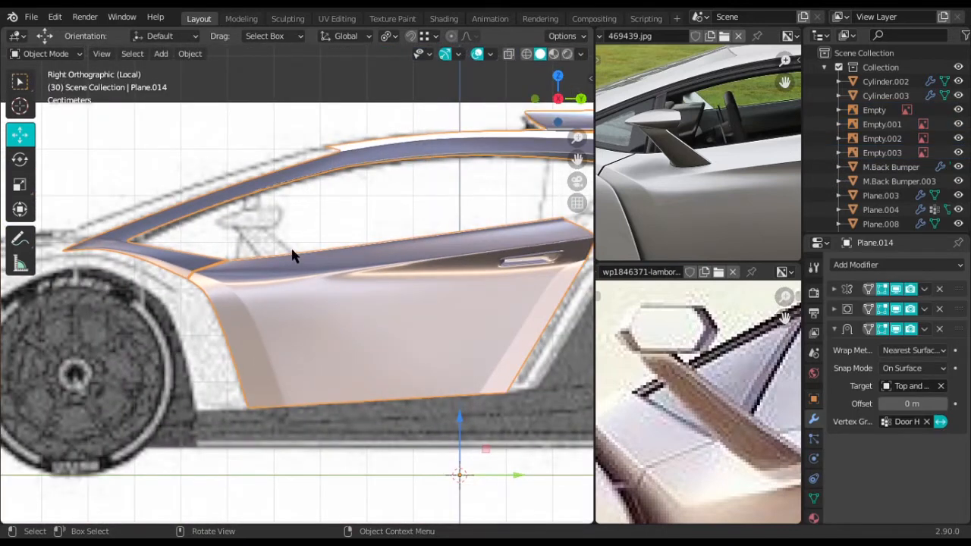
# Step: Duplicate a strip of door faces in Edit Mode and separate the selection into its own object
pyautogui.press('Tab')
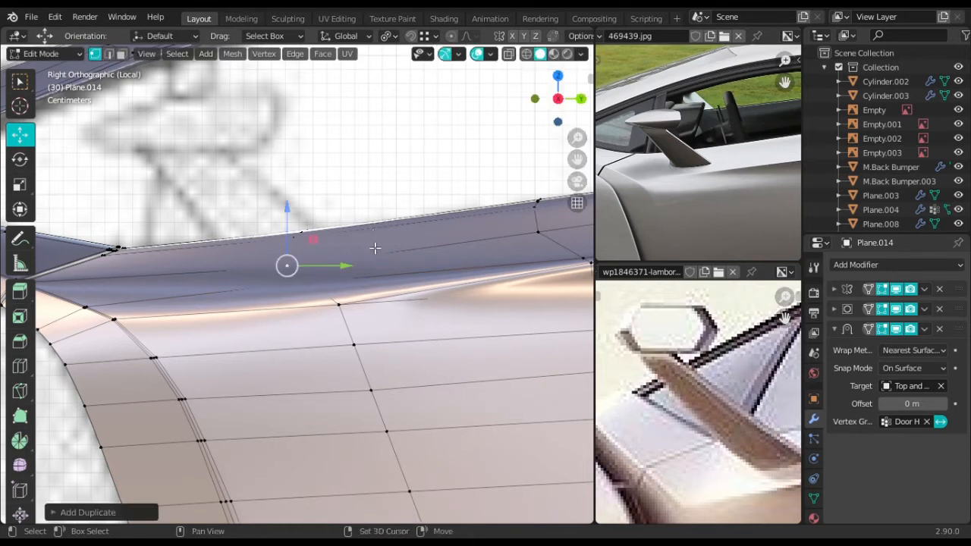
pyautogui.press('g')
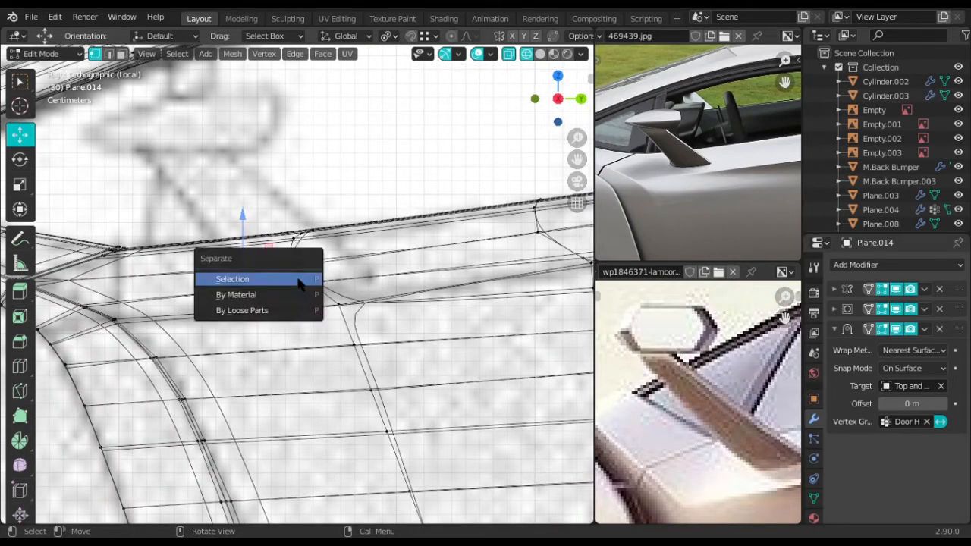
pyautogui.click(232, 278)
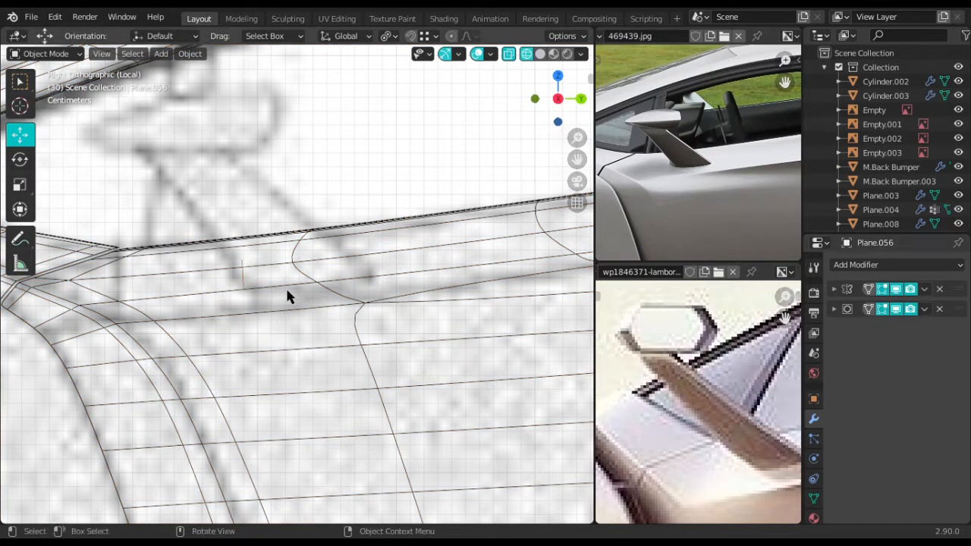
# Step: Select the separated piece and shape its vertex loop into an airfoil outline over the blueprint
pyautogui.click(881, 123)
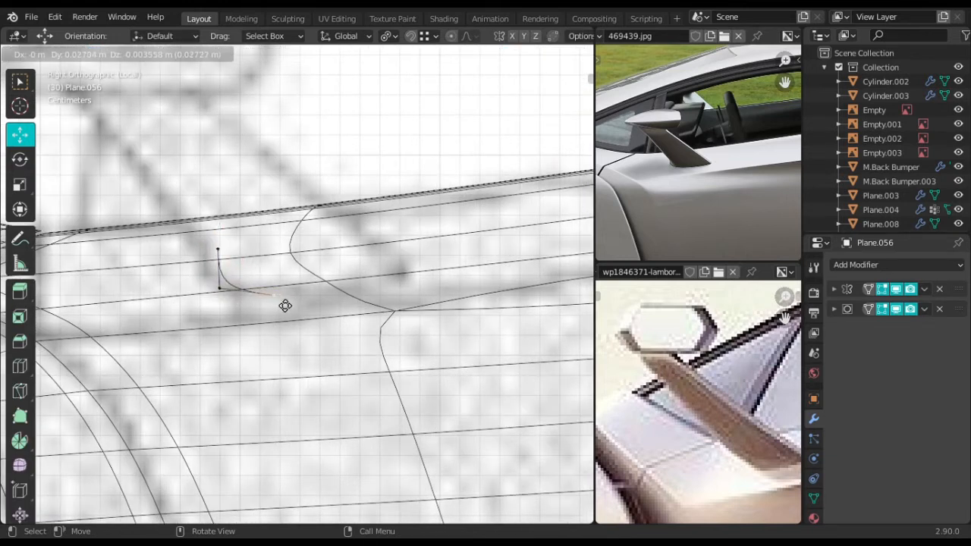
pyautogui.press('Tab')
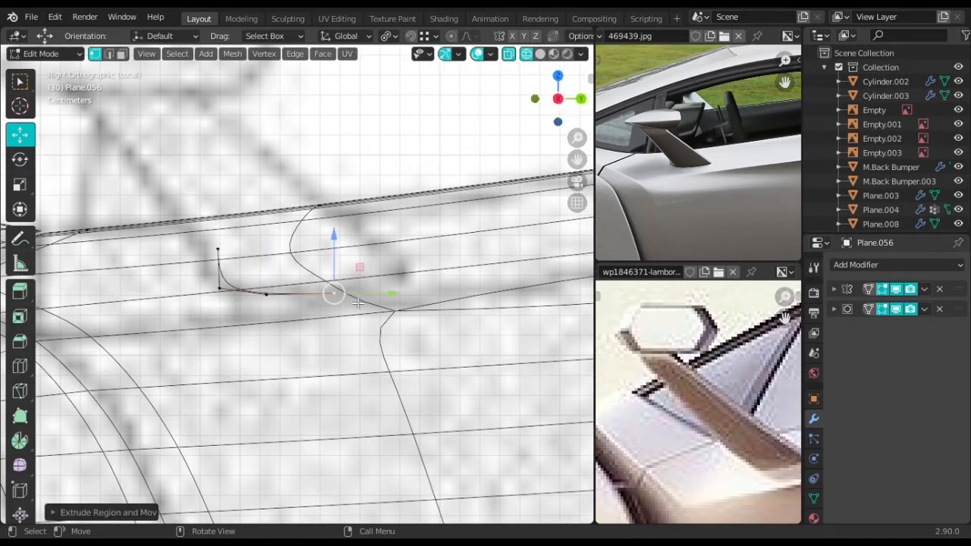
pyautogui.moveTo(333, 295); pyautogui.dragTo(265, 294)
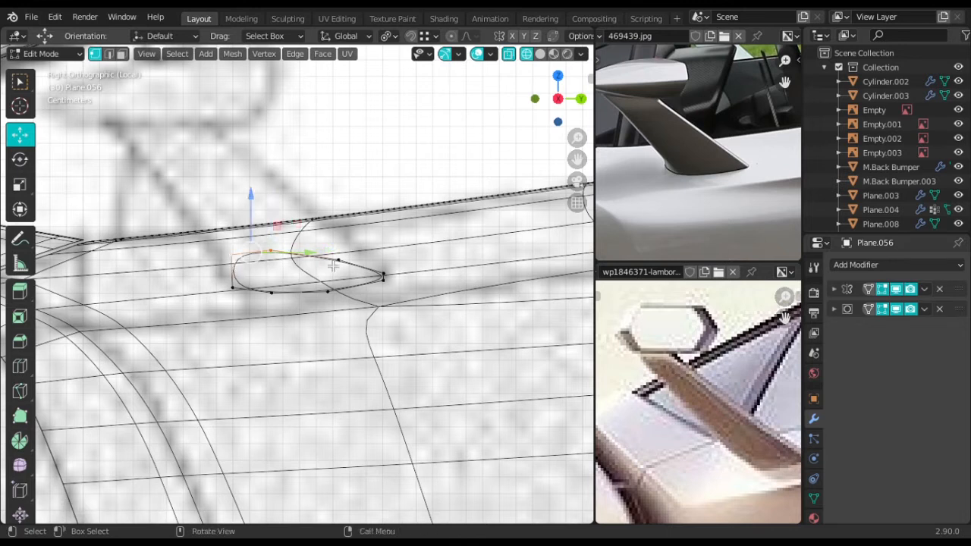
pyautogui.press('g')
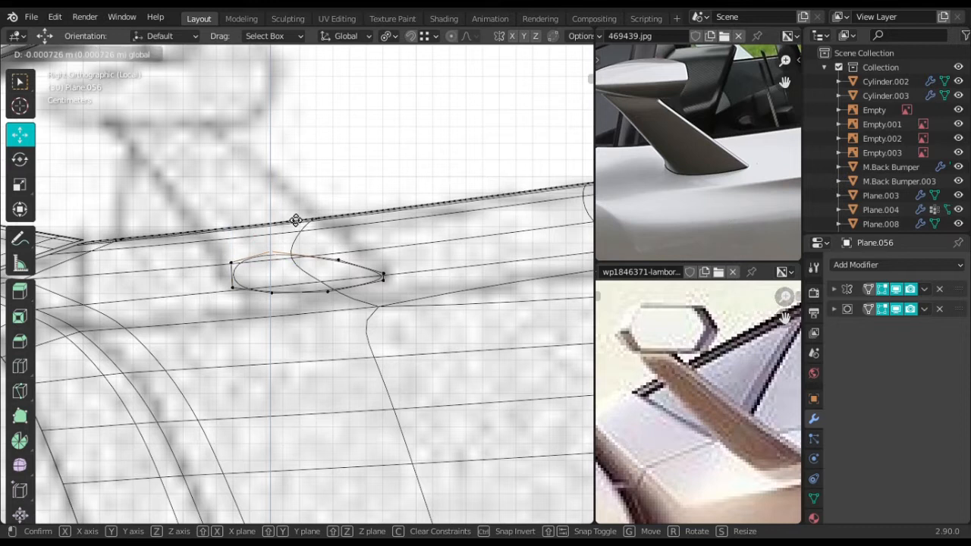
pyautogui.moveTo(295, 220); pyautogui.dragTo(364, 274)
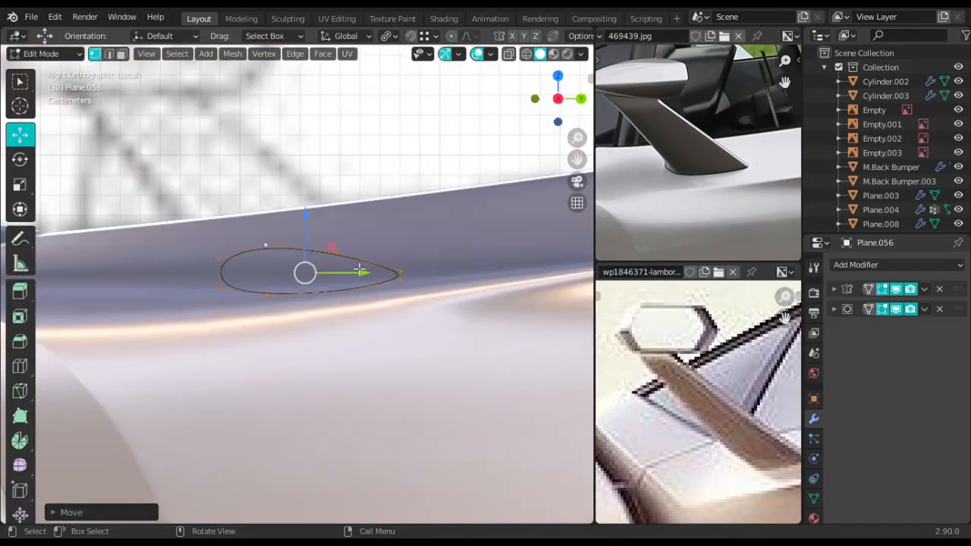
# Step: Move groups of outline vertices so the airfoil loop follows the curved door surface
pyautogui.press('g')
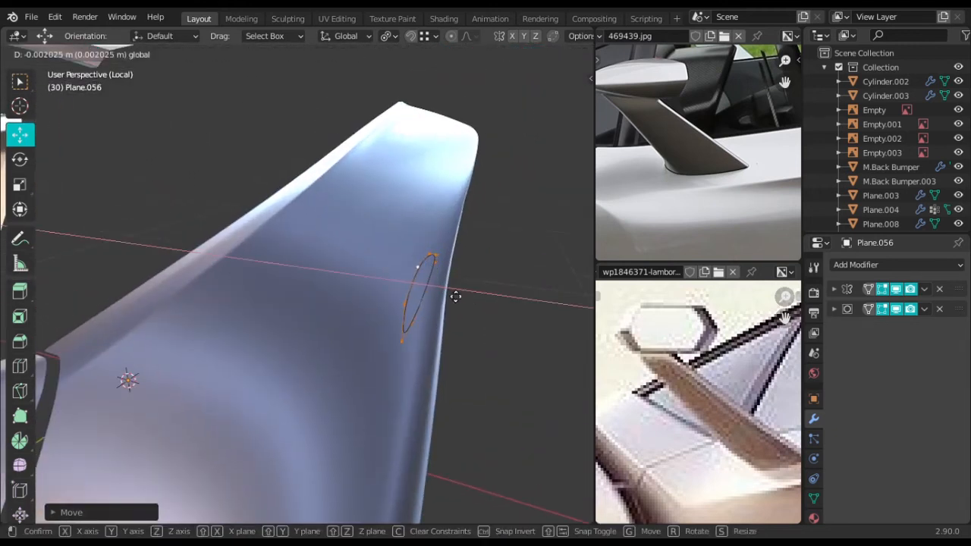
pyautogui.moveTo(460, 298)
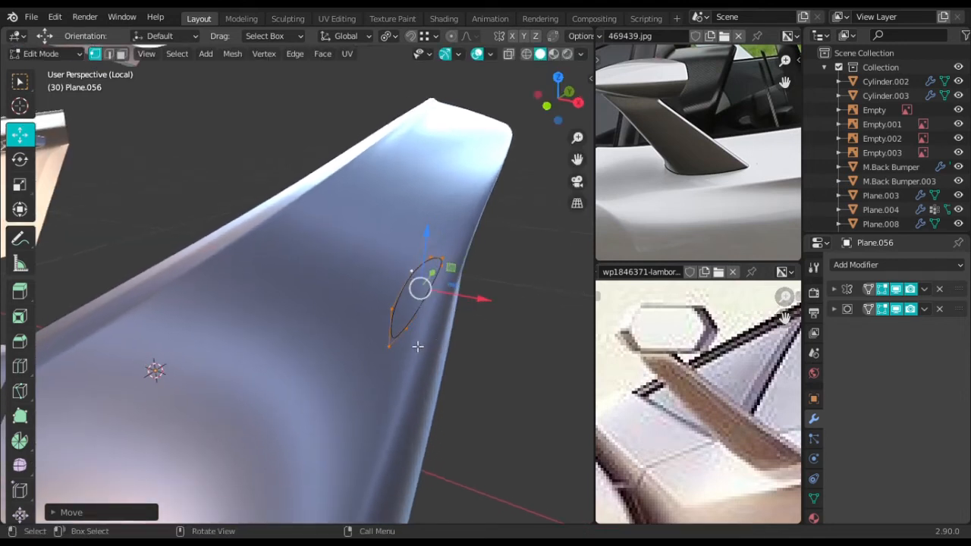
pyautogui.press('g')
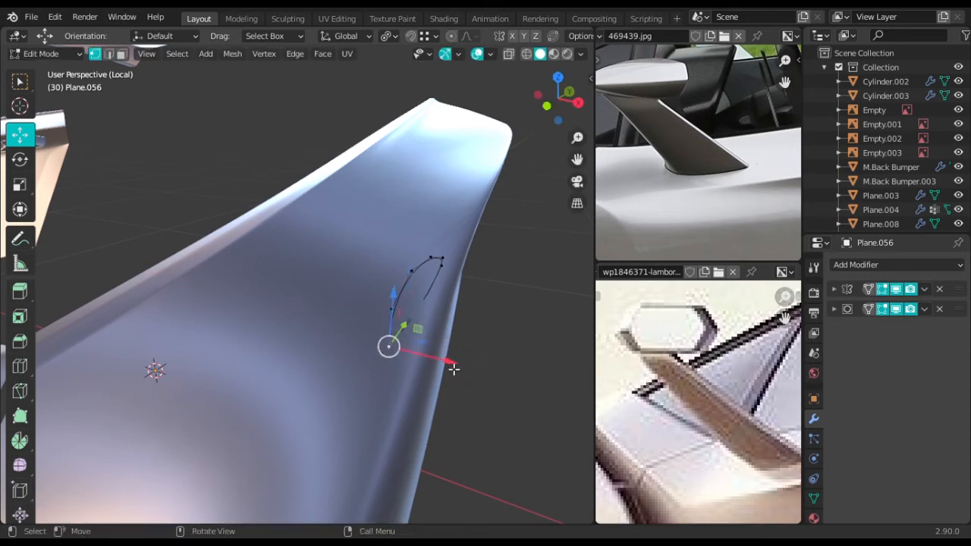
pyautogui.press('g')
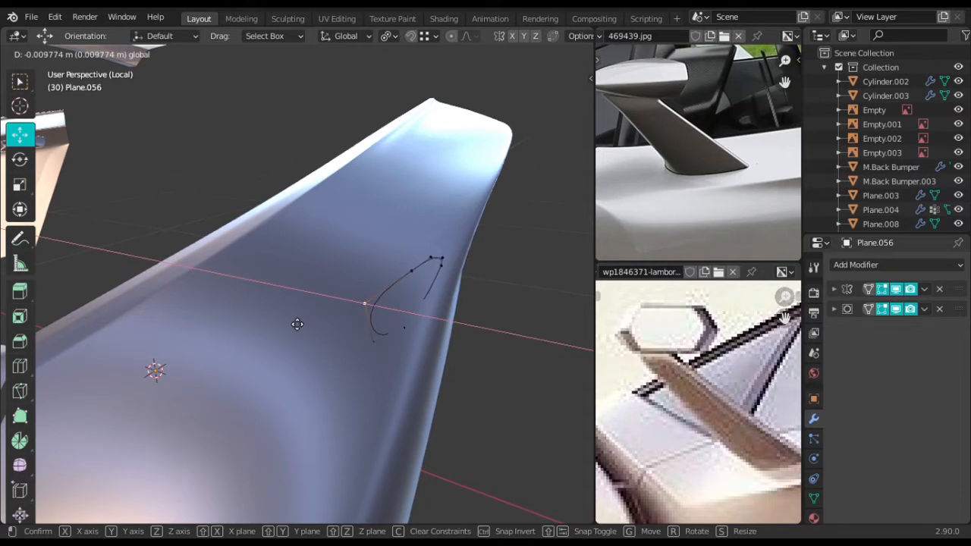
pyautogui.moveTo(389, 324)
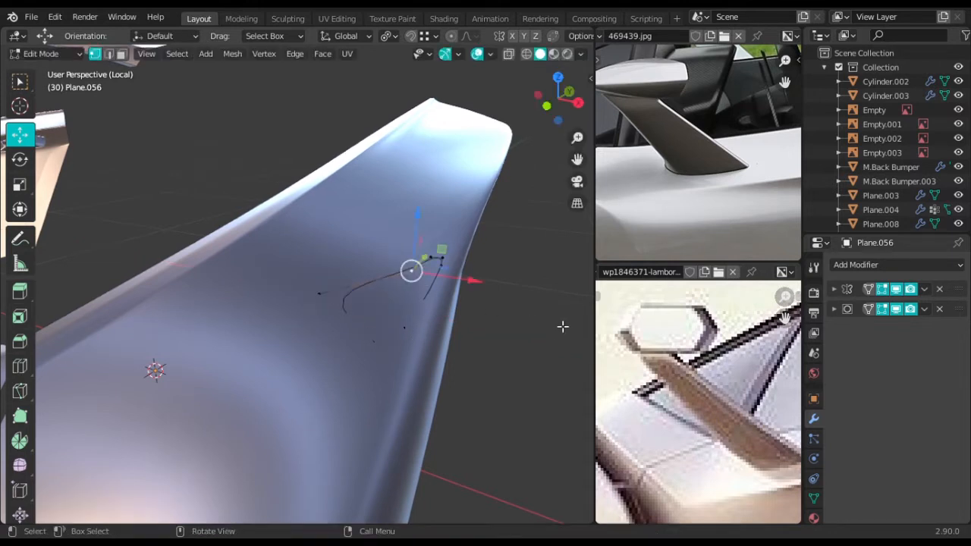
pyautogui.press('g')
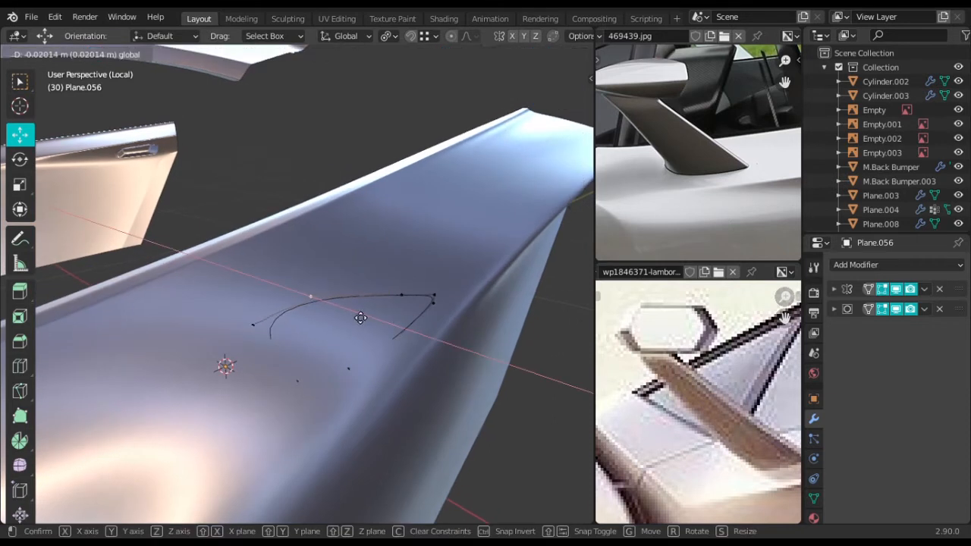
pyautogui.moveTo(225, 272)
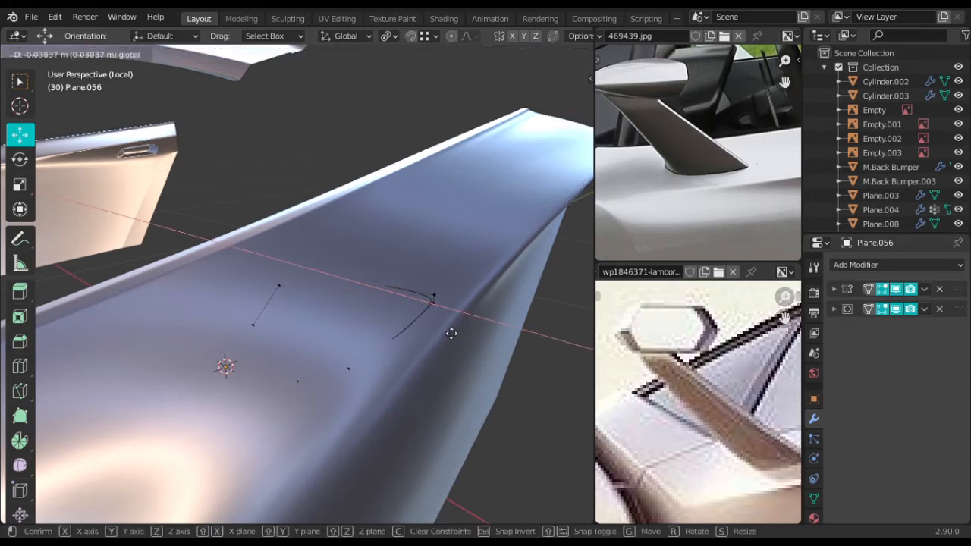
pyautogui.moveTo(38, 358)
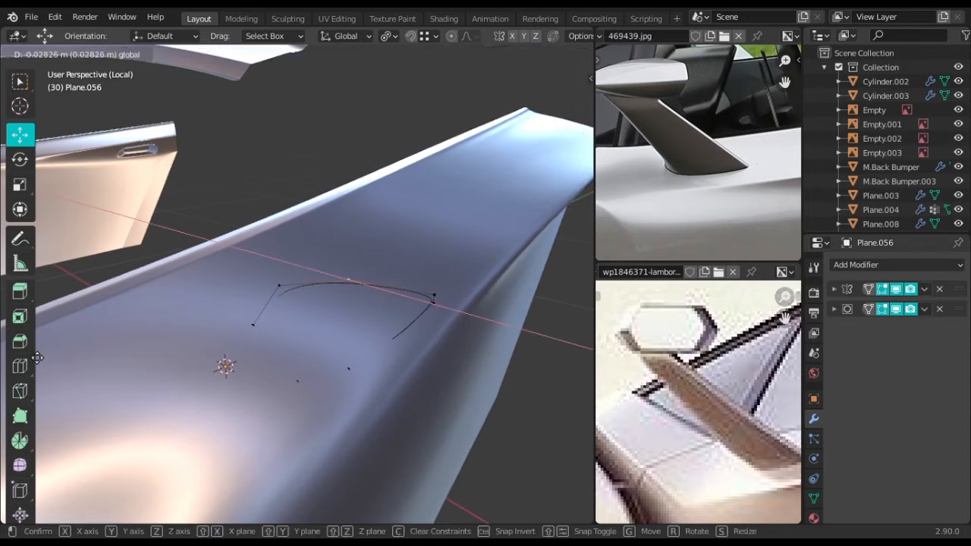
pyautogui.moveTo(482, 312)
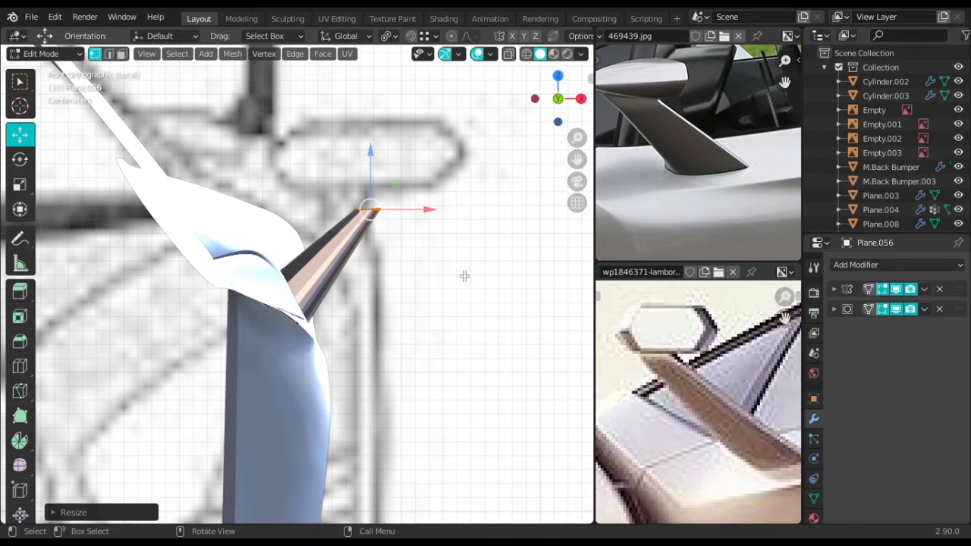
# Step: Shrink the top end of the extruded stalk to taper it
pyautogui.press('g')
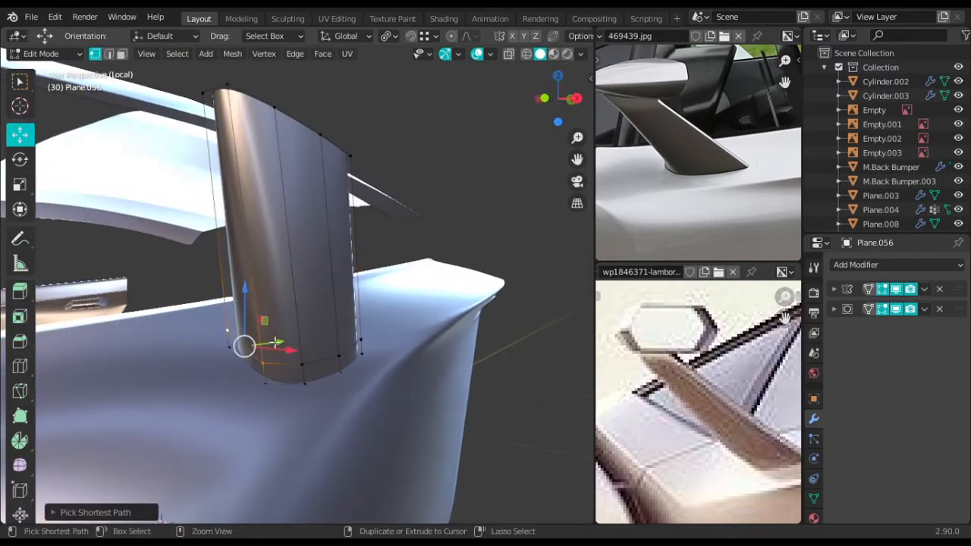
# Step: Adjust the stalk's base vertices and inspect the swept shape from several angles
pyautogui.press('g')
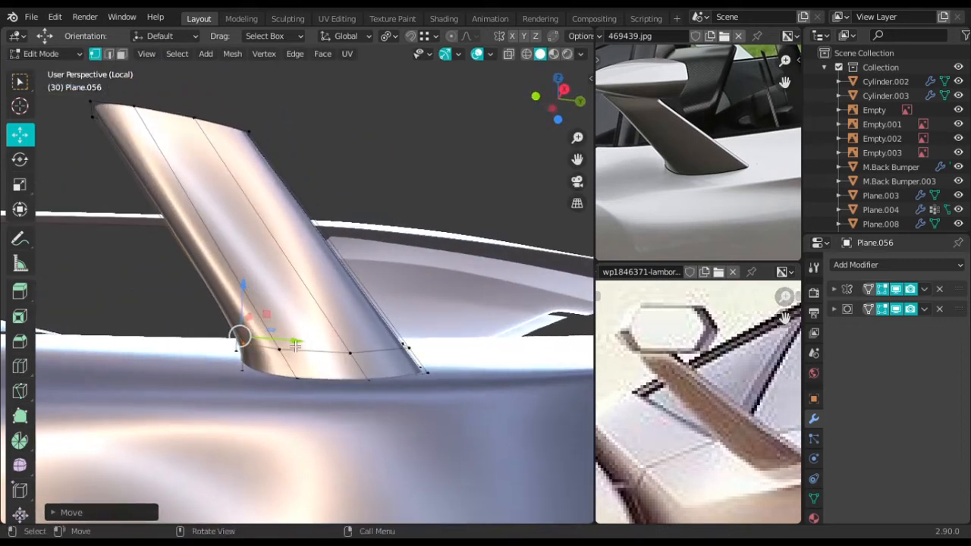
pyautogui.moveTo(303, 304); pyautogui.dragTo(204, 300)
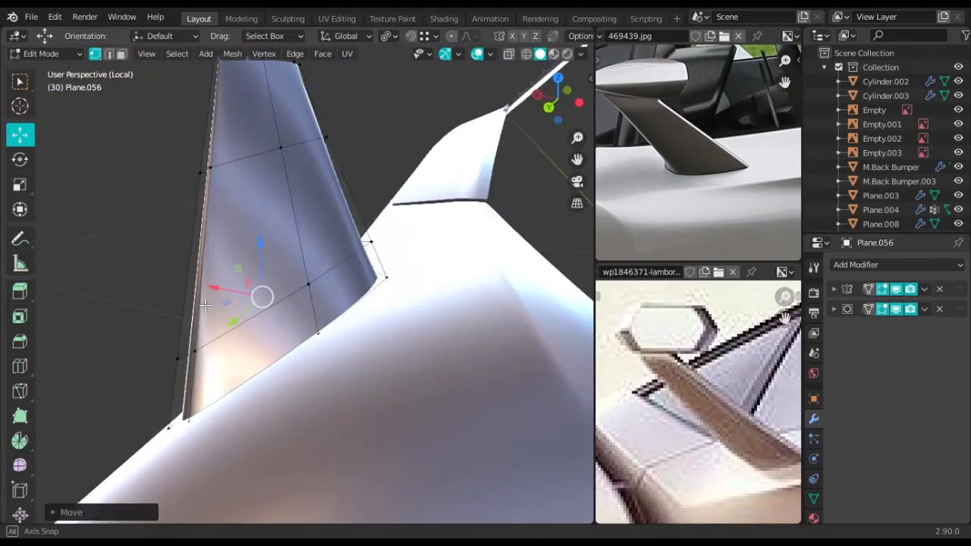
pyautogui.moveTo(304, 304); pyautogui.dragTo(353, 260)
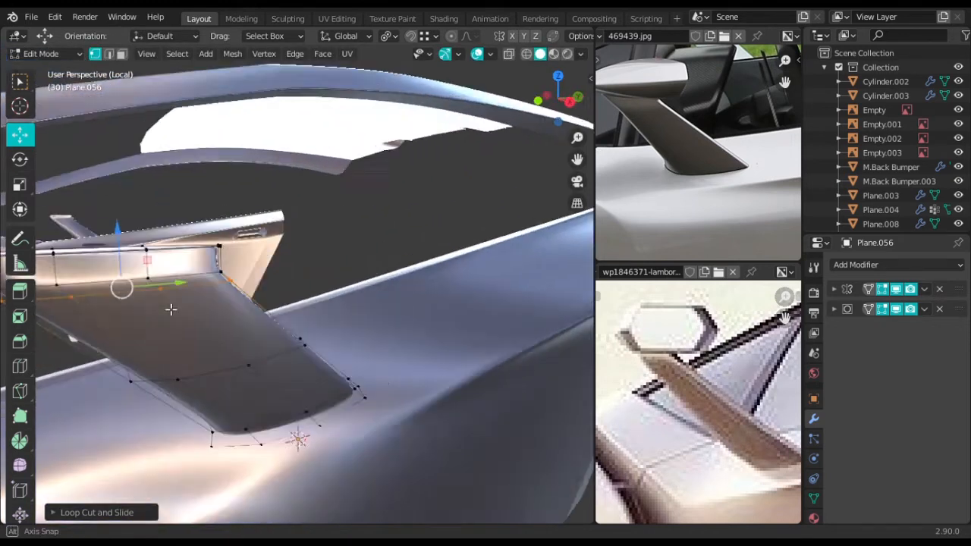
# Step: Pull back to frame the whole stalk and face it from the front to shape the tip
pyautogui.moveTo(304, 303); pyautogui.dragTo(341, 228)
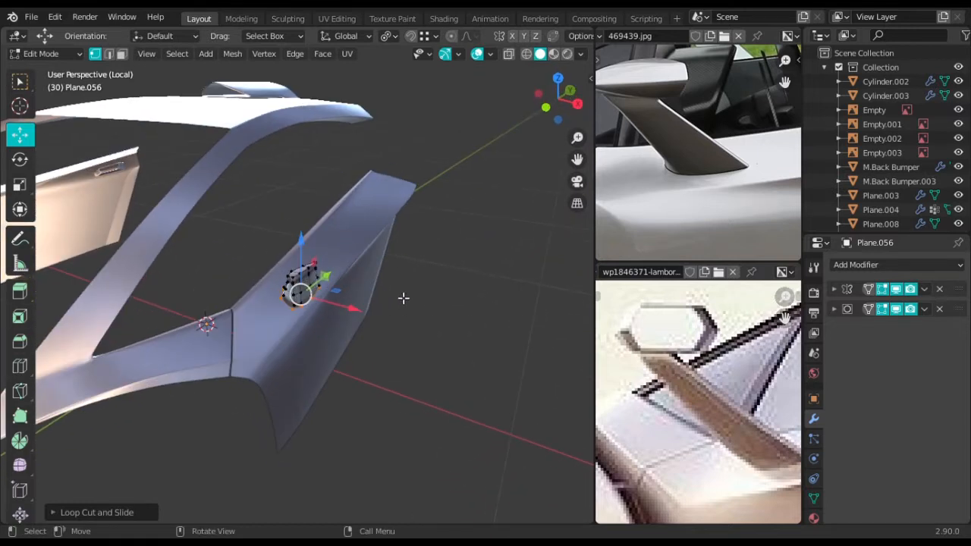
pyautogui.moveTo(303, 303); pyautogui.dragTo(318, 318)
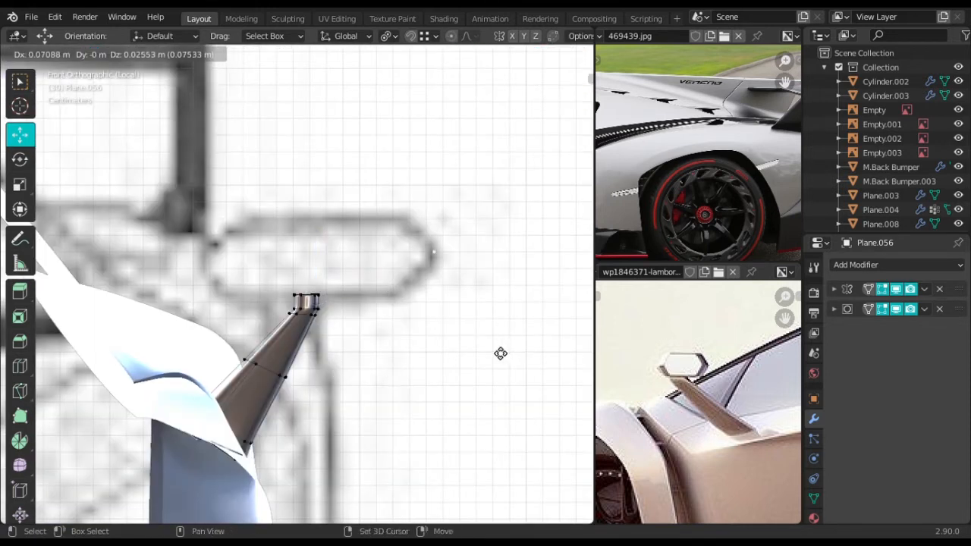
# Step: Extrude edges from the stalk tip and separate them into a new housing object
pyautogui.press('Tab')
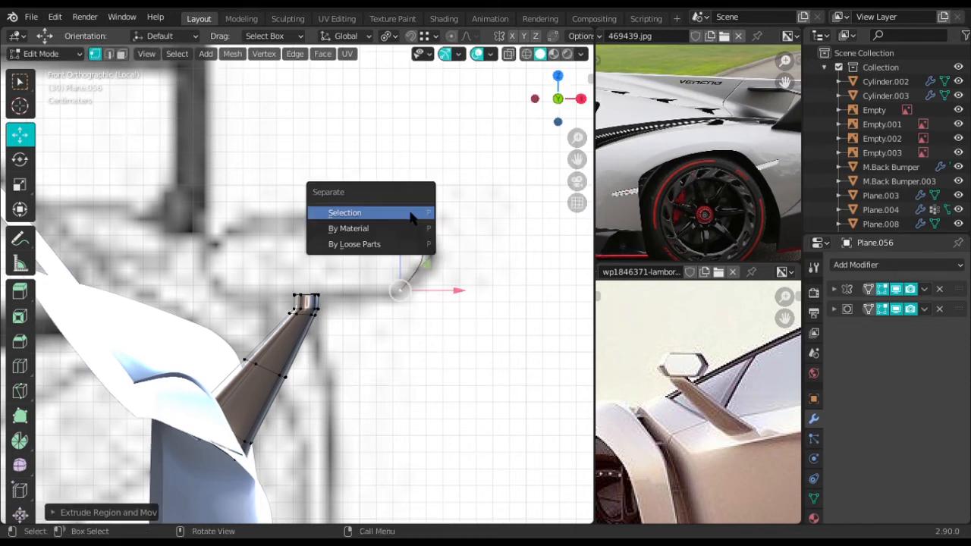
pyautogui.click(345, 212)
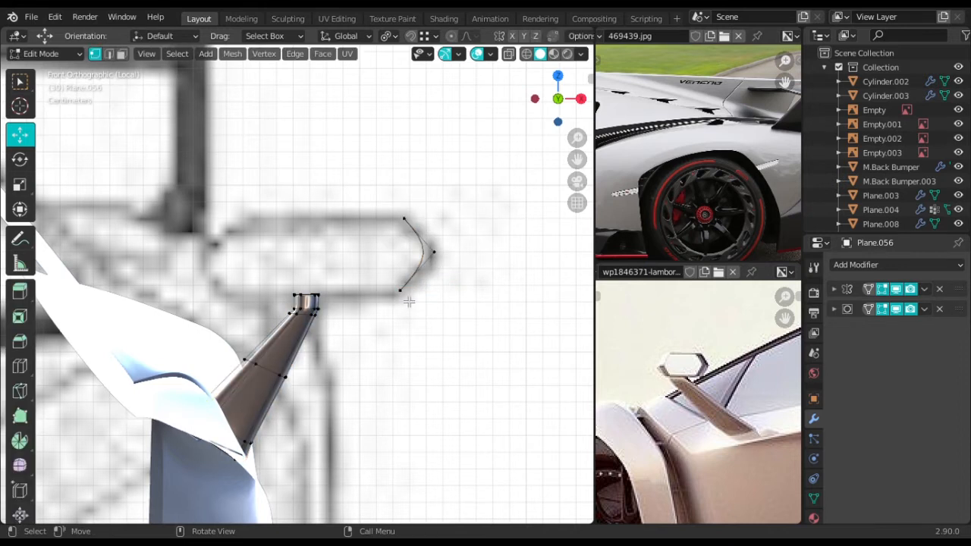
pyautogui.moveTo(478, 273)
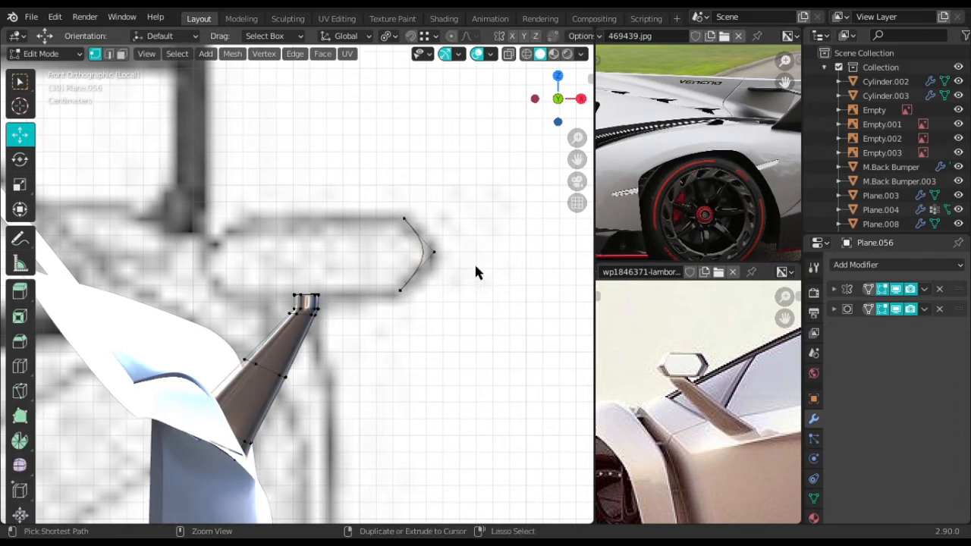
pyautogui.press('Tab')
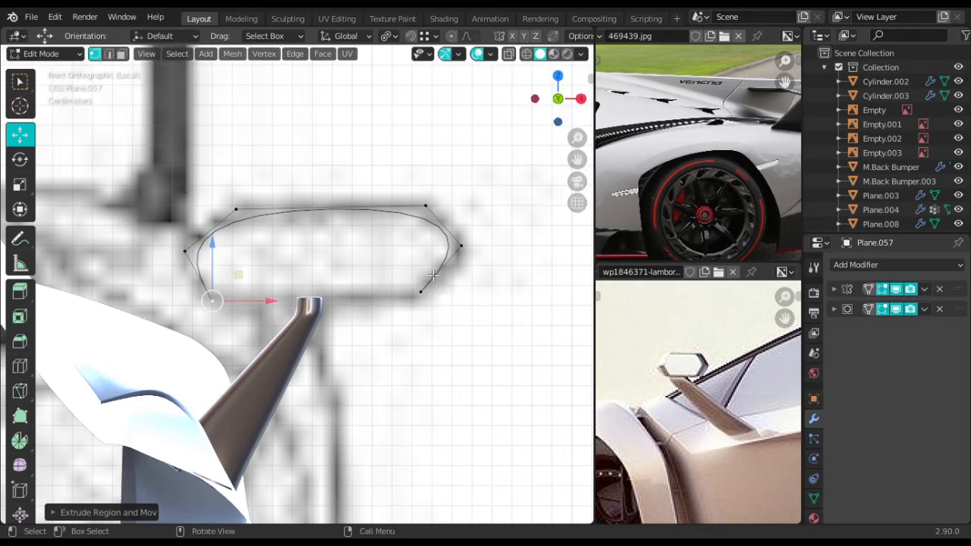
pyautogui.moveTo(420, 315)
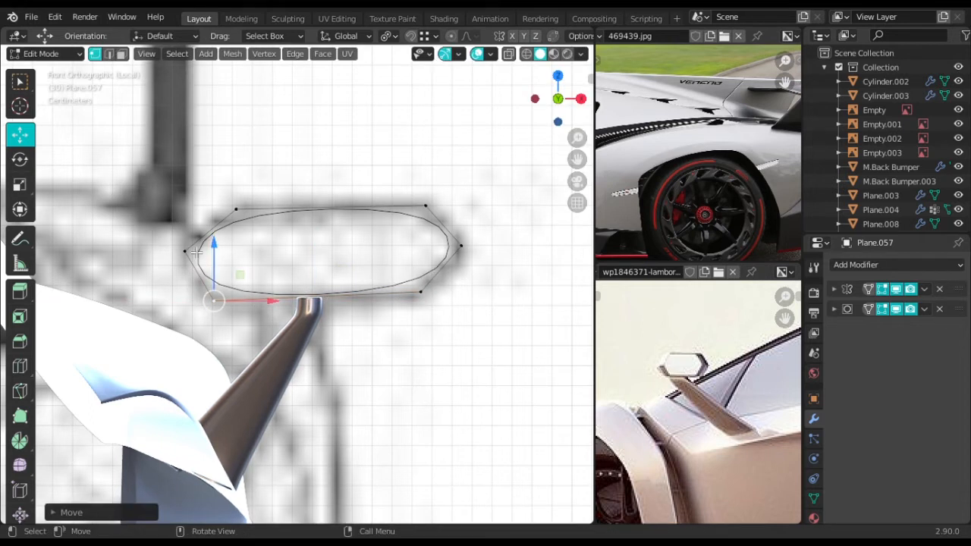
# Step: Move the housing outline's corners to match the hexagonal reference shape
pyautogui.press('g')
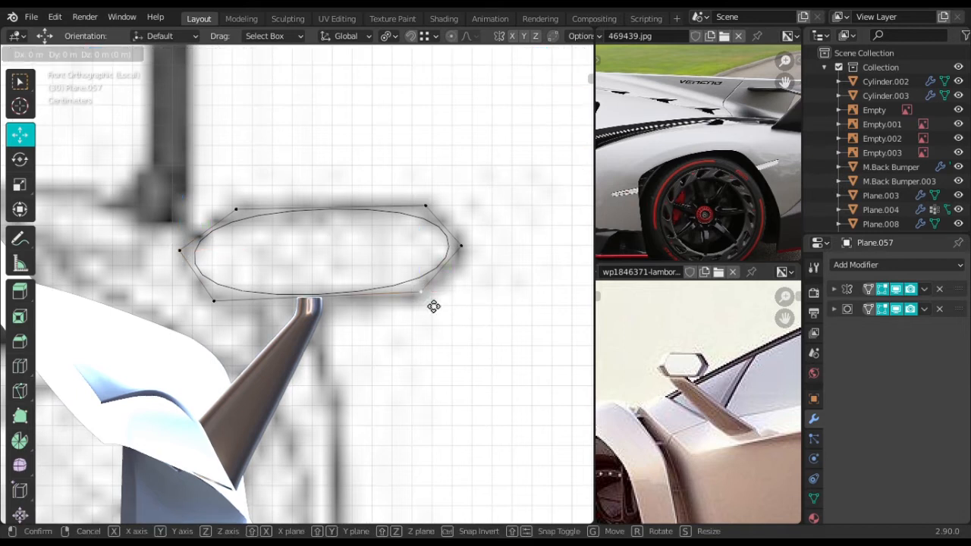
pyautogui.press('Tab')
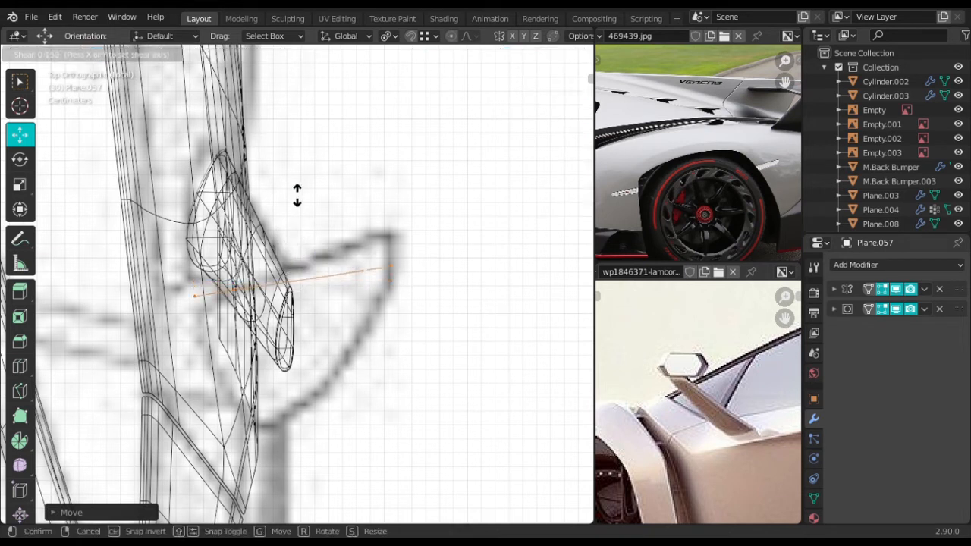
pyautogui.moveTo(288, 129)
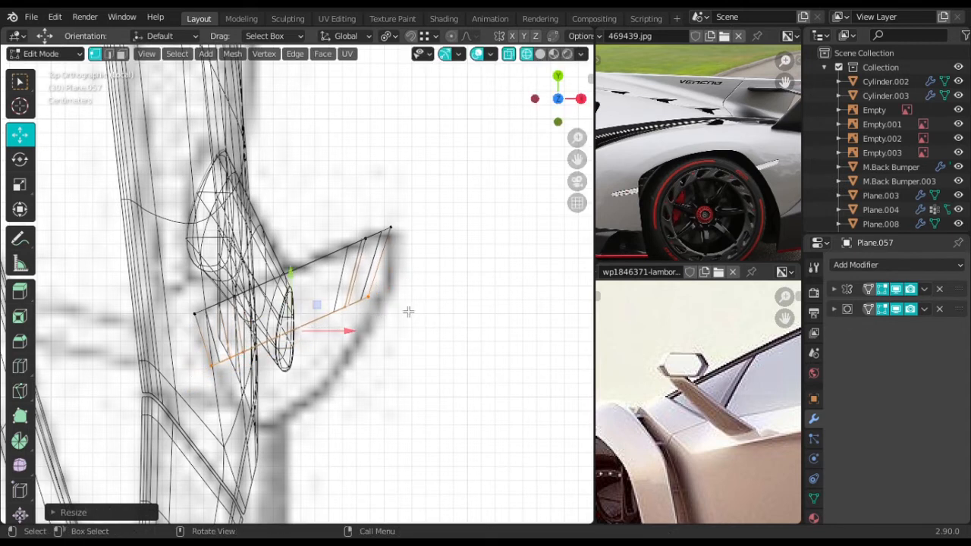
# Step: Scale the lower housing vertices to follow the stalk and check the housing from the side
pyautogui.press('s')
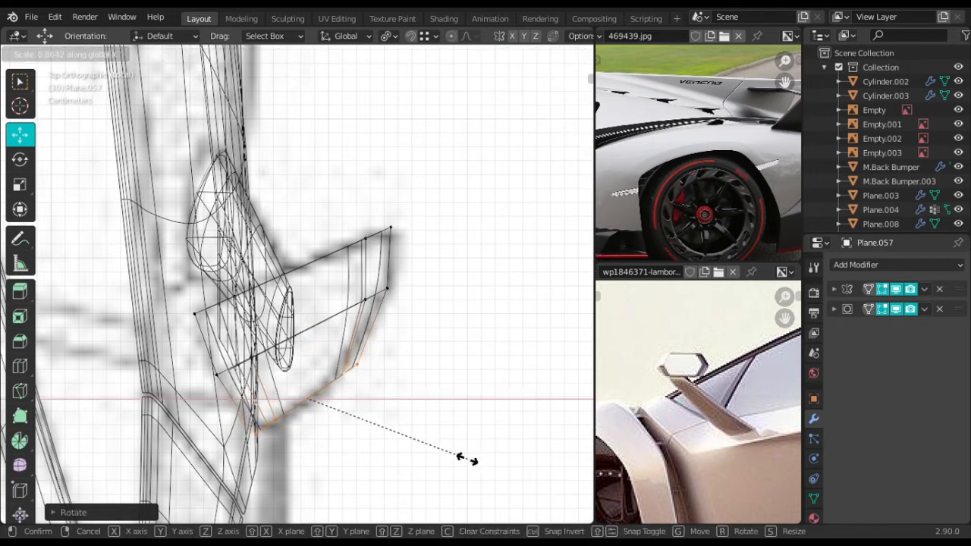
pyautogui.press('s')
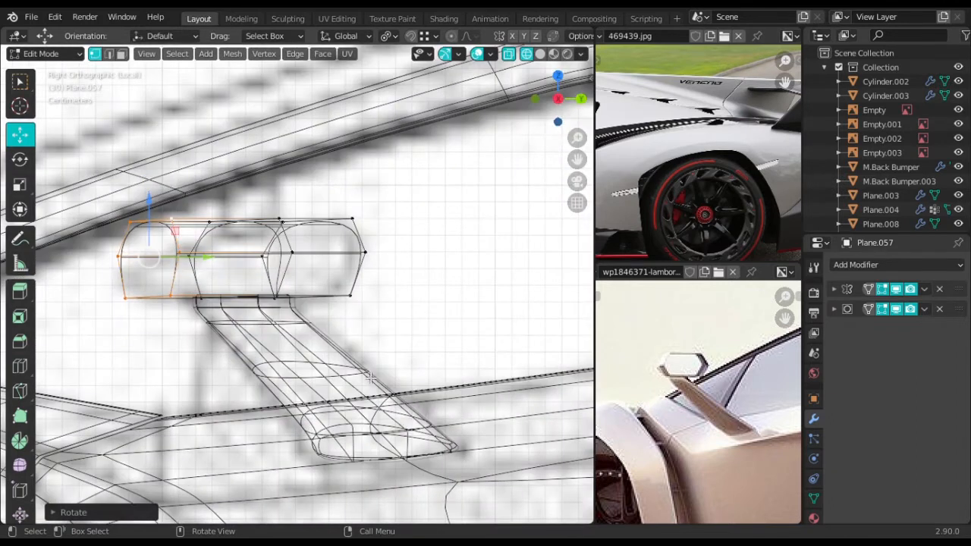
# Step: Scale down the housing's pointed end vertices into a rounded pod in perspective view
pyautogui.press('s')
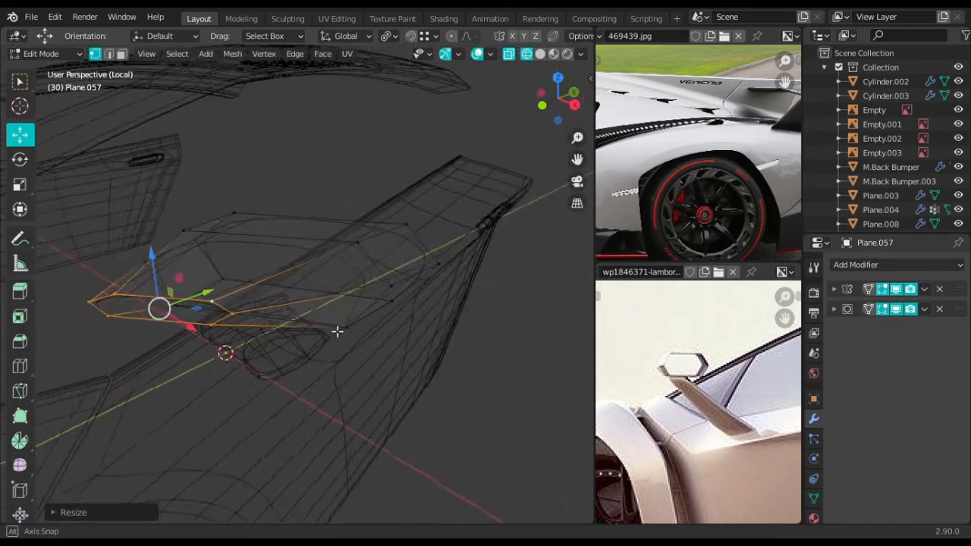
pyautogui.press('s')
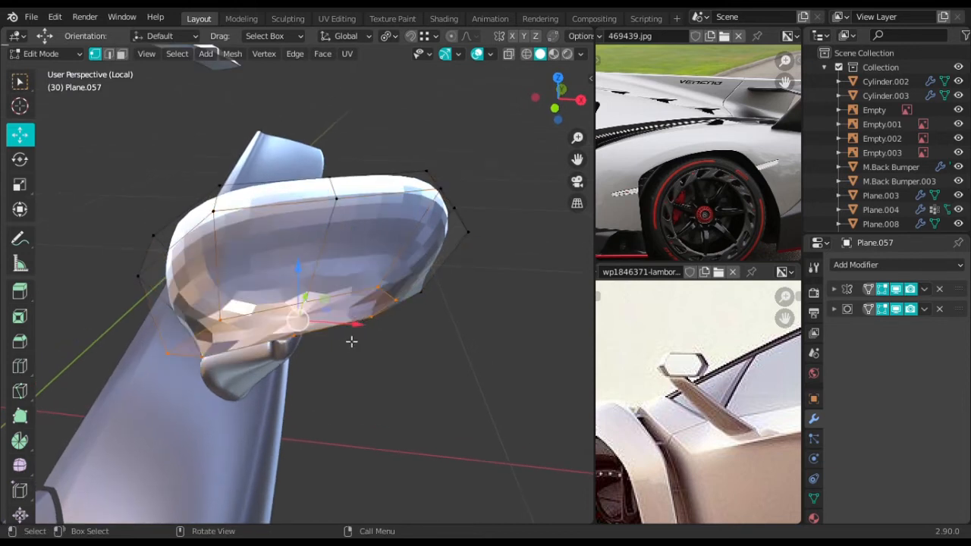
# Step: Enter Edit Mode on the housing mesh and inspect it around the stalk top
pyautogui.moveTo(351, 341); pyautogui.dragTo(377, 364)
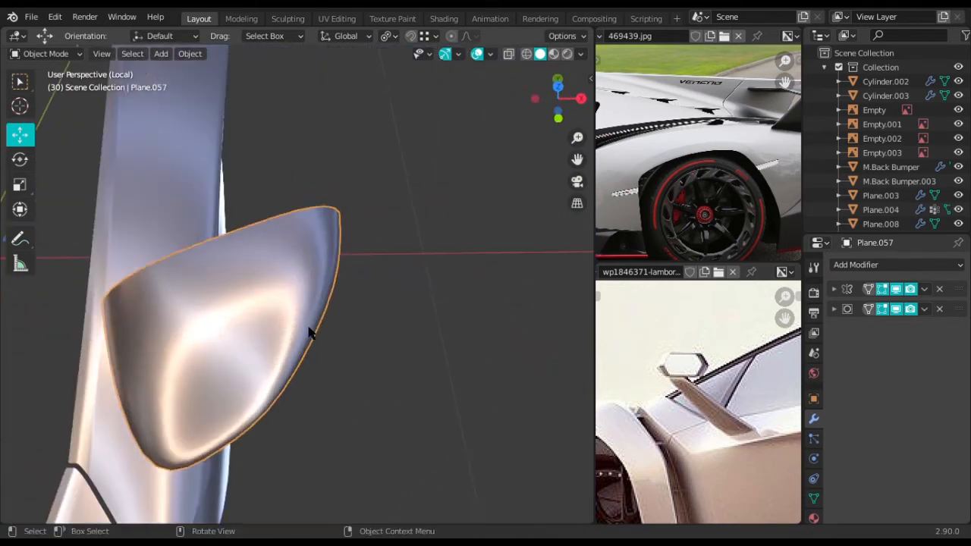
pyautogui.press('Tab')
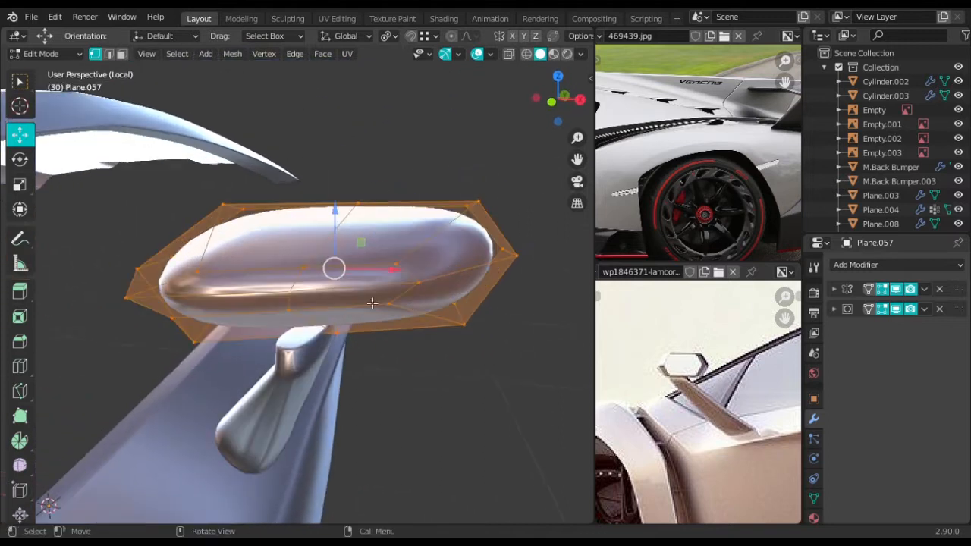
pyautogui.moveTo(372, 303); pyautogui.dragTo(313, 296)
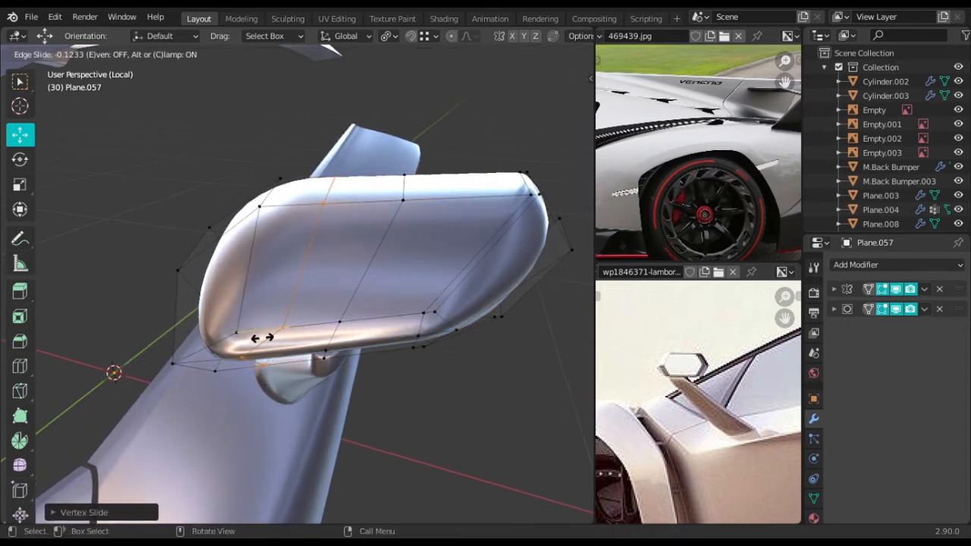
pyautogui.moveTo(82, 360)
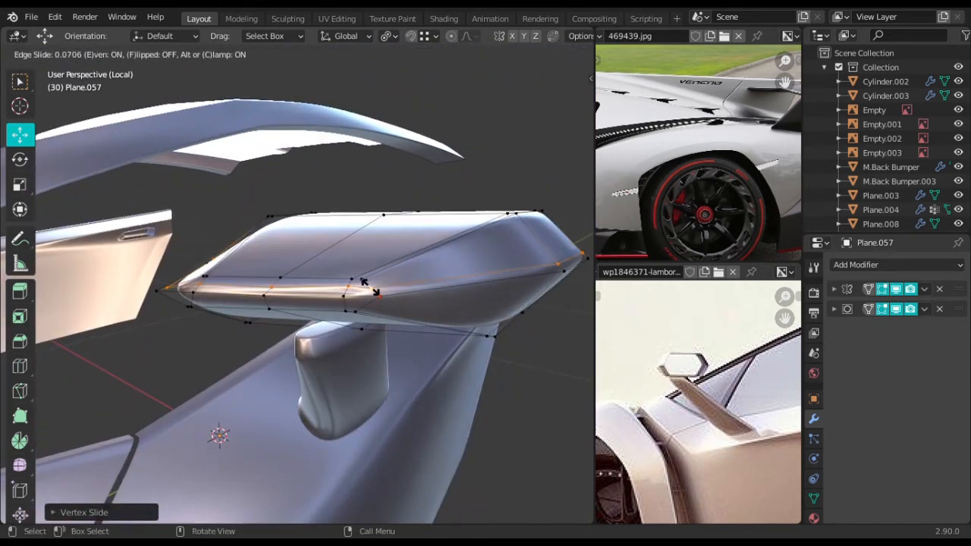
pyautogui.moveTo(413, 324)
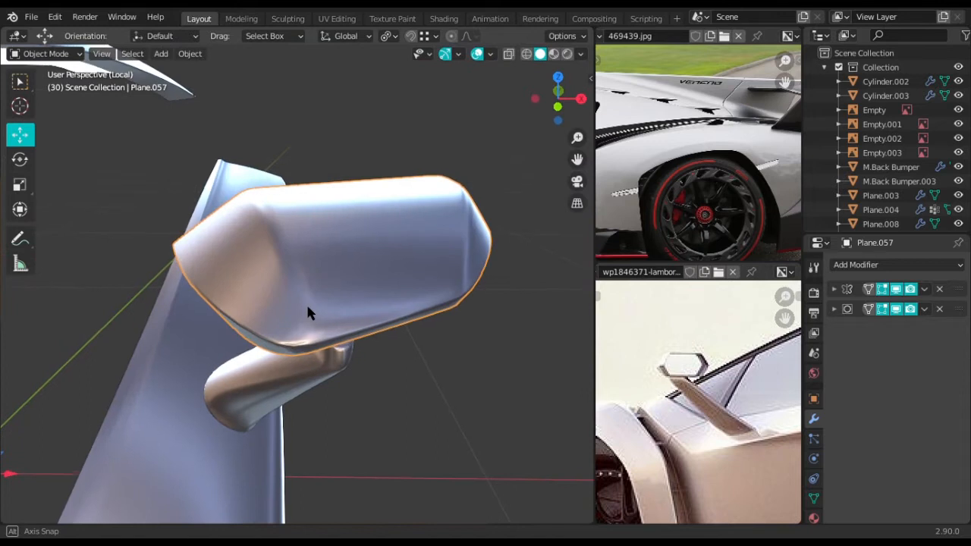
# Step: Move the housing outline vertices from above into a sharper hexagonal shape
pyautogui.moveTo(303, 311); pyautogui.dragTo(382, 392)
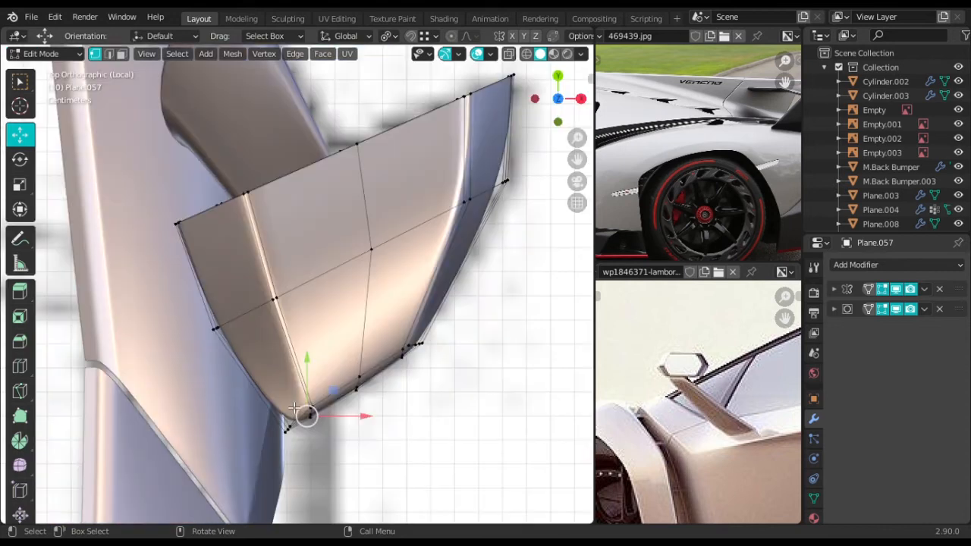
pyautogui.press('g')
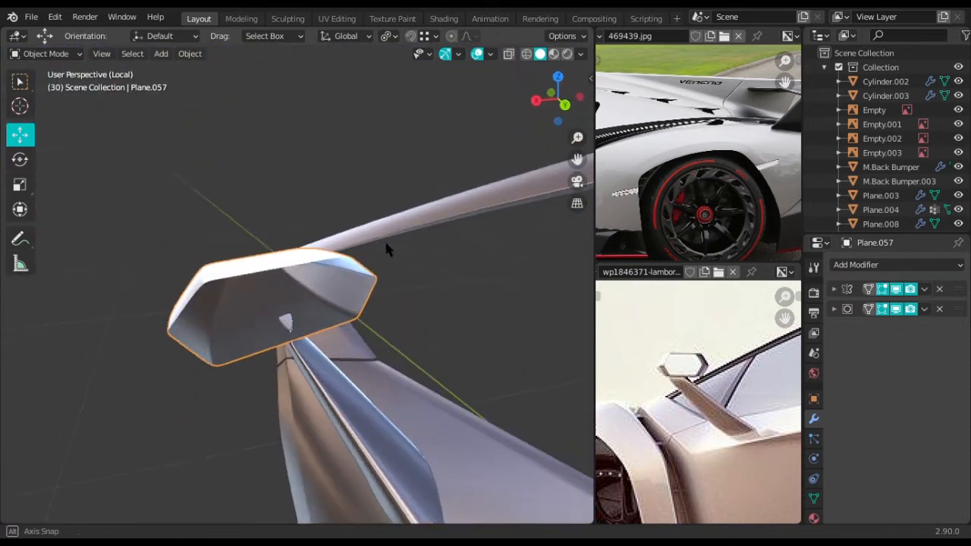
# Step: Move the stalk's top vertices up flush against the housing underside and exit editing
pyautogui.moveTo(387, 250); pyautogui.dragTo(440, 258)
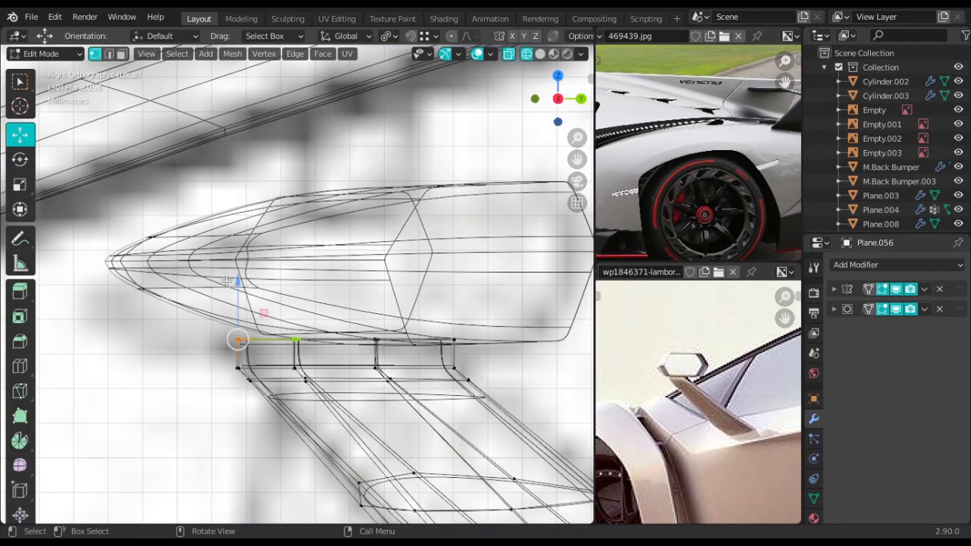
pyautogui.press('g')
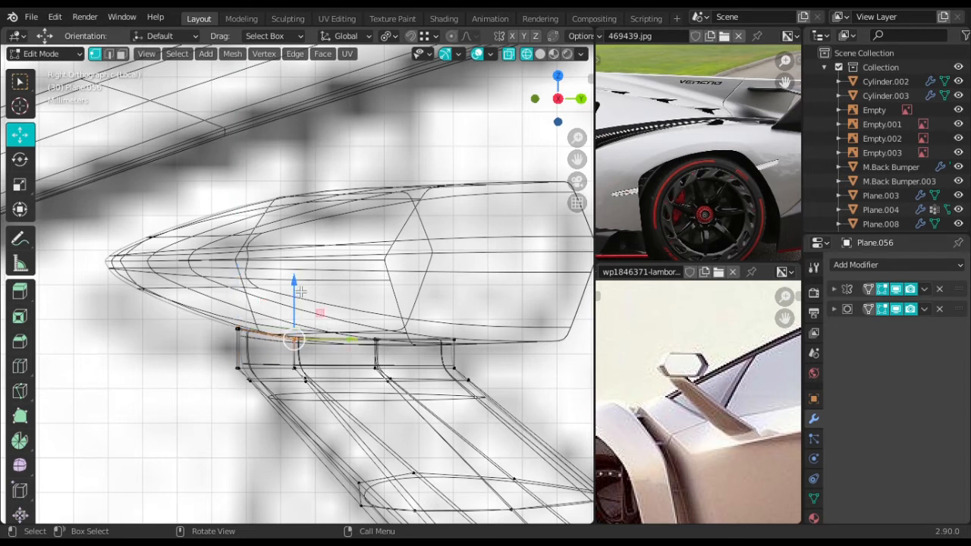
pyautogui.moveTo(294, 339); pyautogui.dragTo(375, 339)
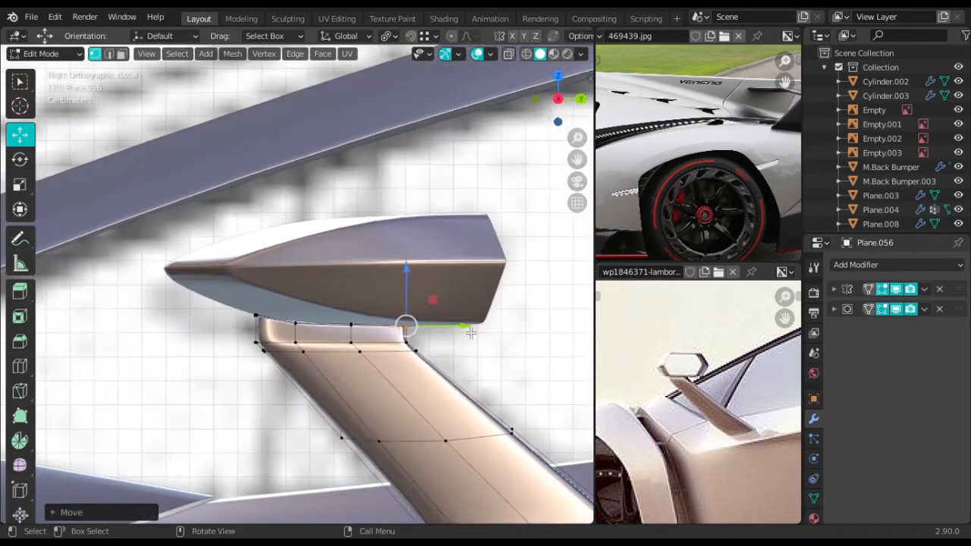
pyautogui.press('Tab')
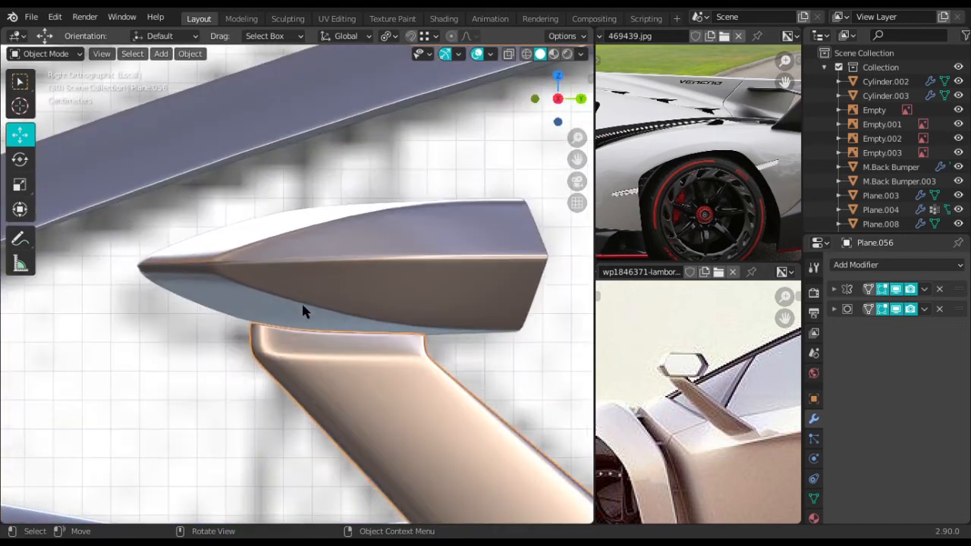
# Step: Re-enter Edit Mode on the housing mesh
pyautogui.press('Tab')
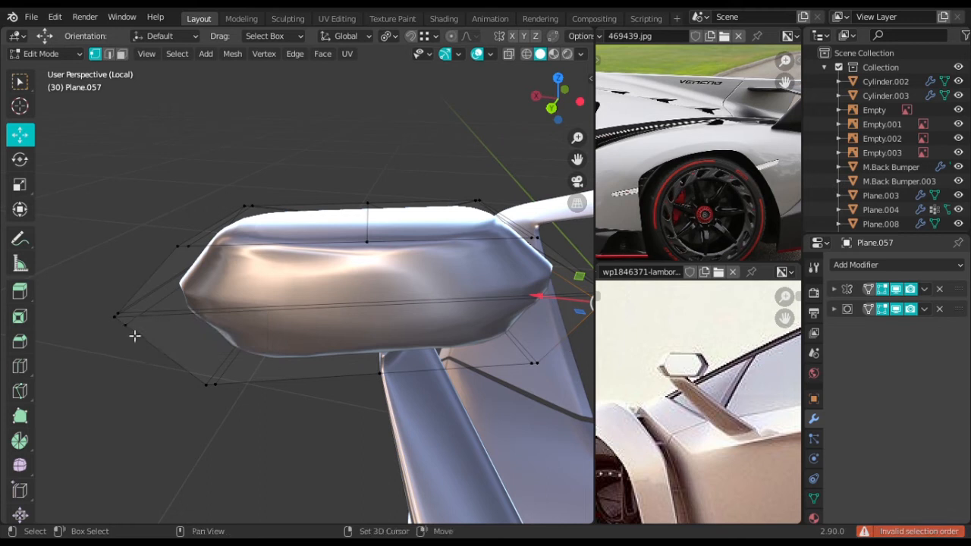
pyautogui.moveTo(144, 341)
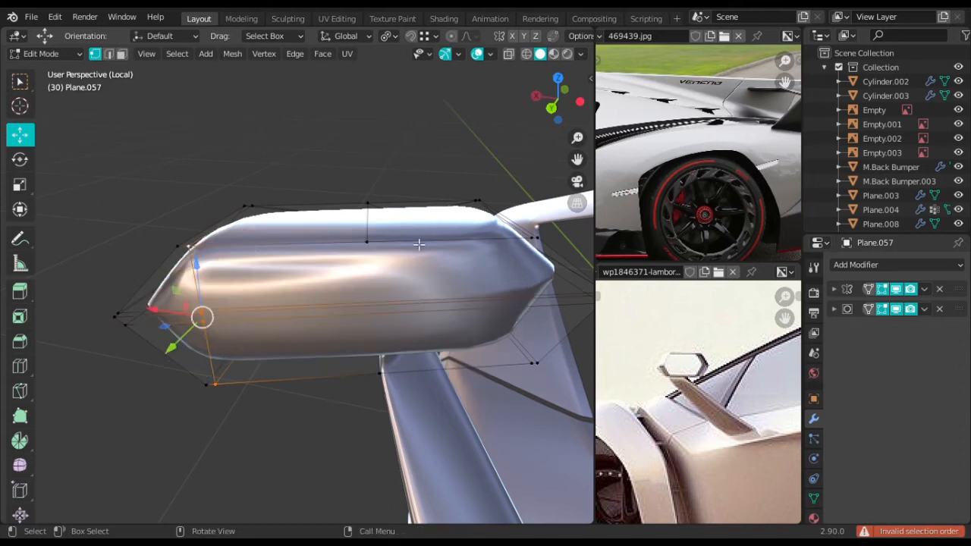
# Step: Select the band of front faces on the housing for the inset
pyautogui.moveTo(417, 243); pyautogui.dragTo(356, 345)
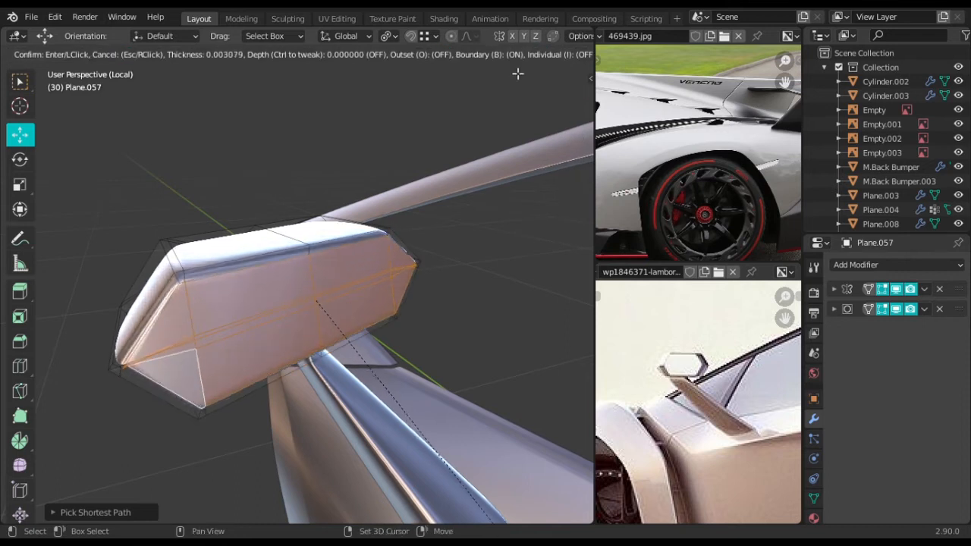
pyautogui.moveTo(503, 70)
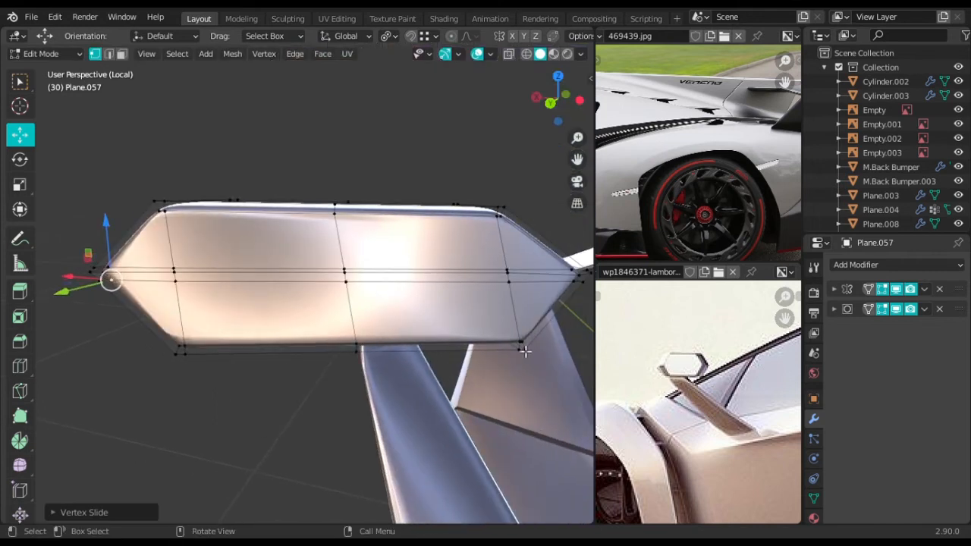
# Step: Grab the lower right corner vertex and move the duplicated side piece clear of the housing
pyautogui.click(520, 349)
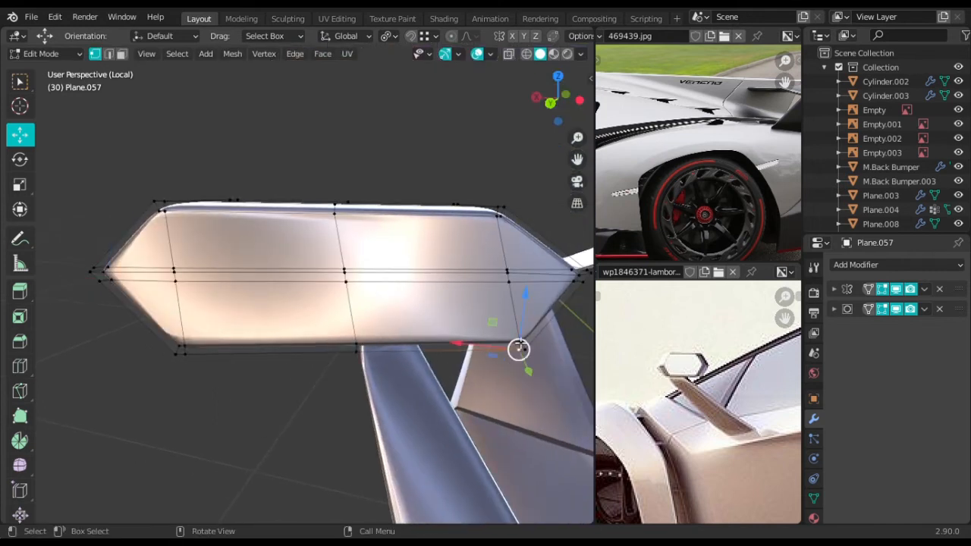
pyautogui.press('g')
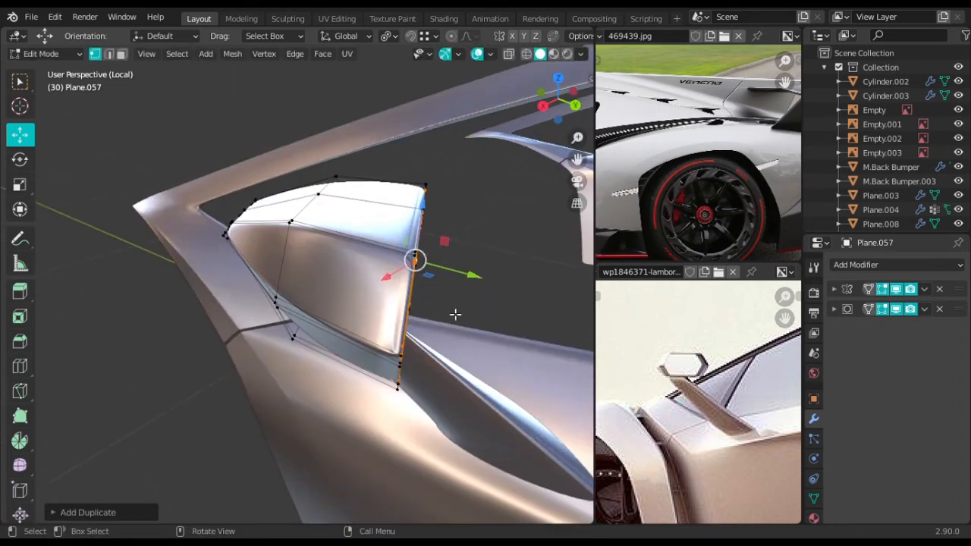
pyautogui.moveTo(414, 262); pyautogui.dragTo(515, 307)
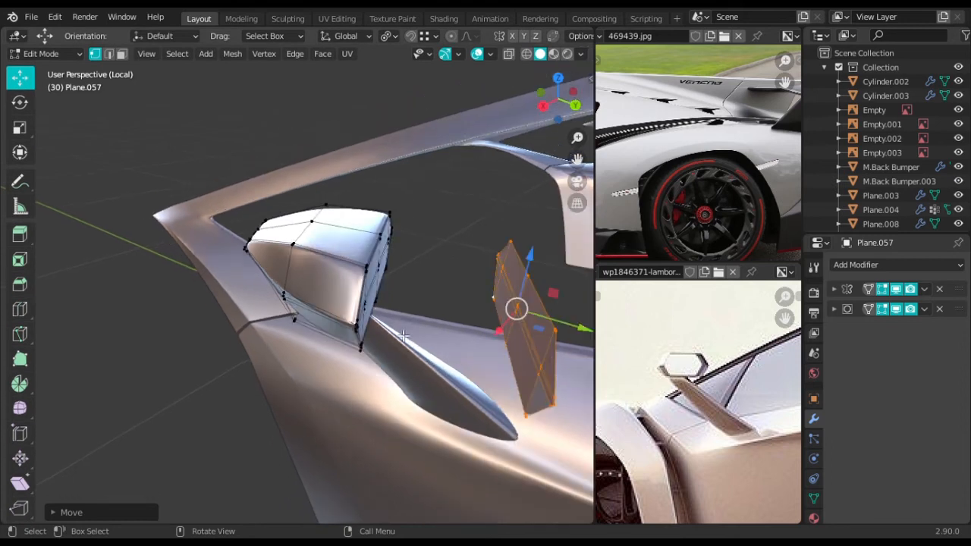
pyautogui.press('g')
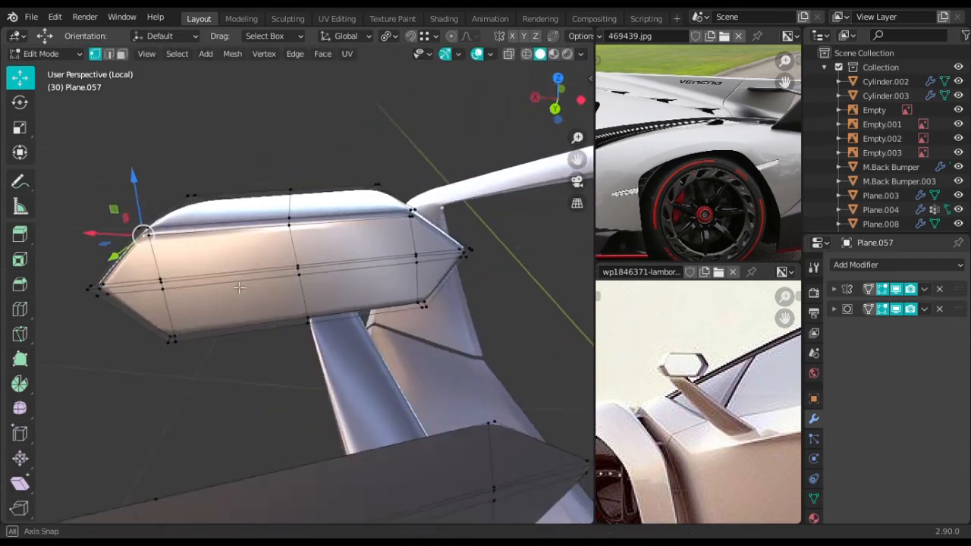
# Step: Scale the housing's front edge loop along X and then vertically along Z
pyautogui.moveTo(304, 265); pyautogui.dragTo(334, 333)
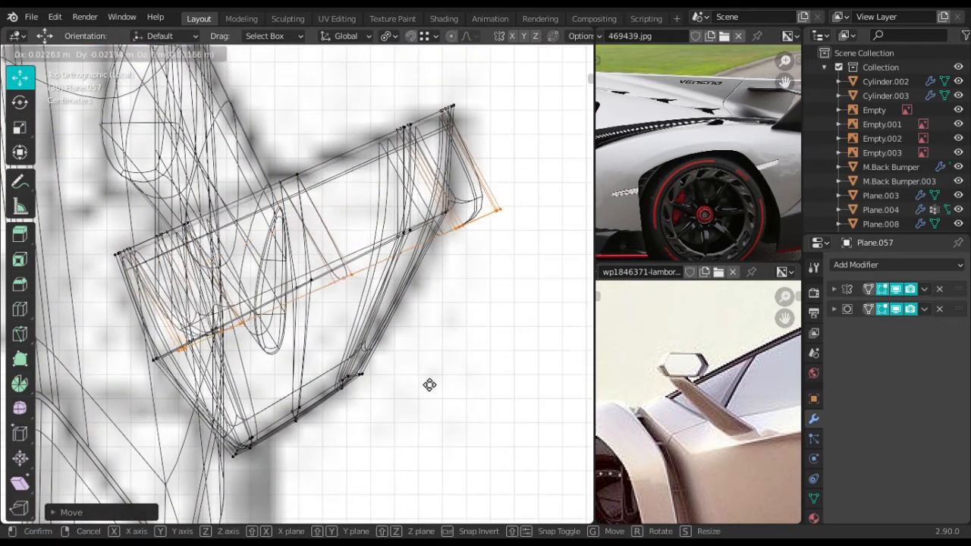
pyautogui.press('s')
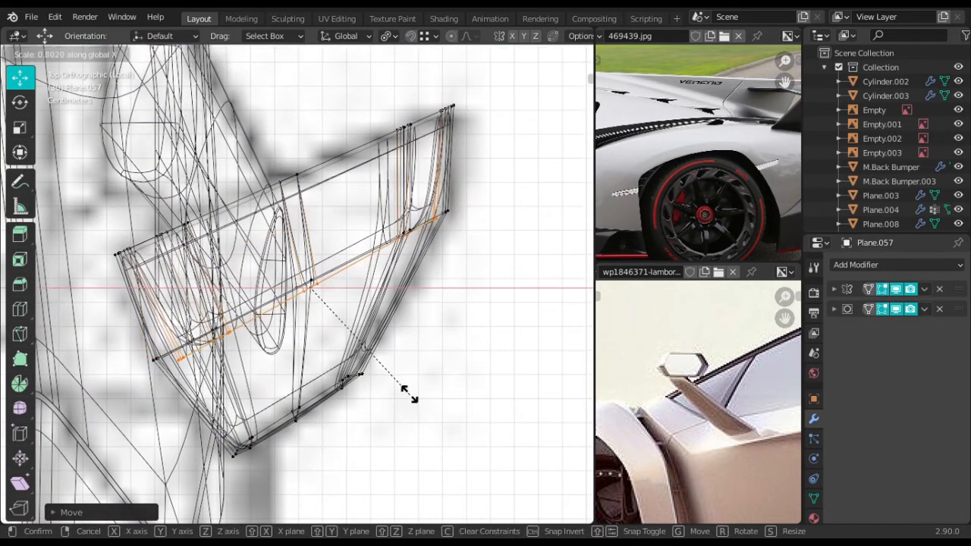
pyautogui.moveTo(410, 399)
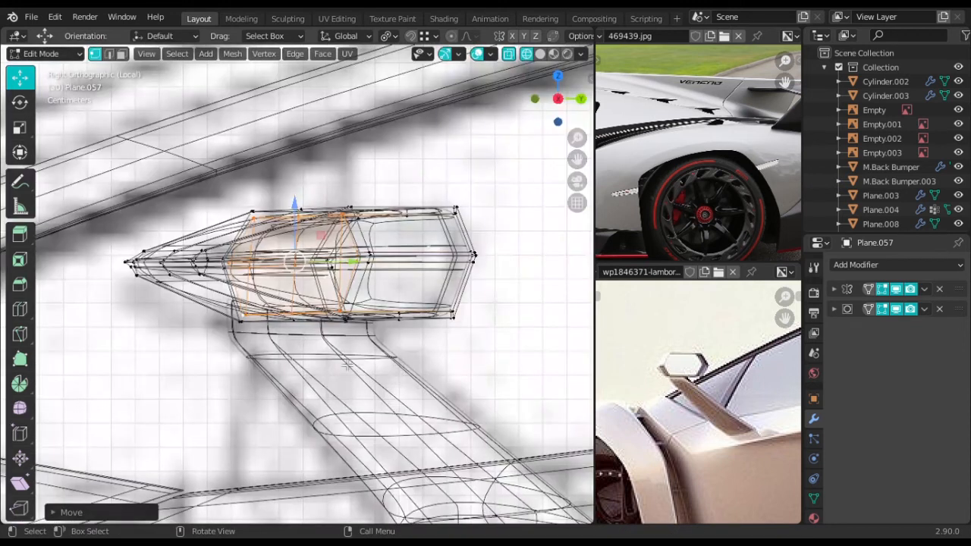
pyautogui.press('s')
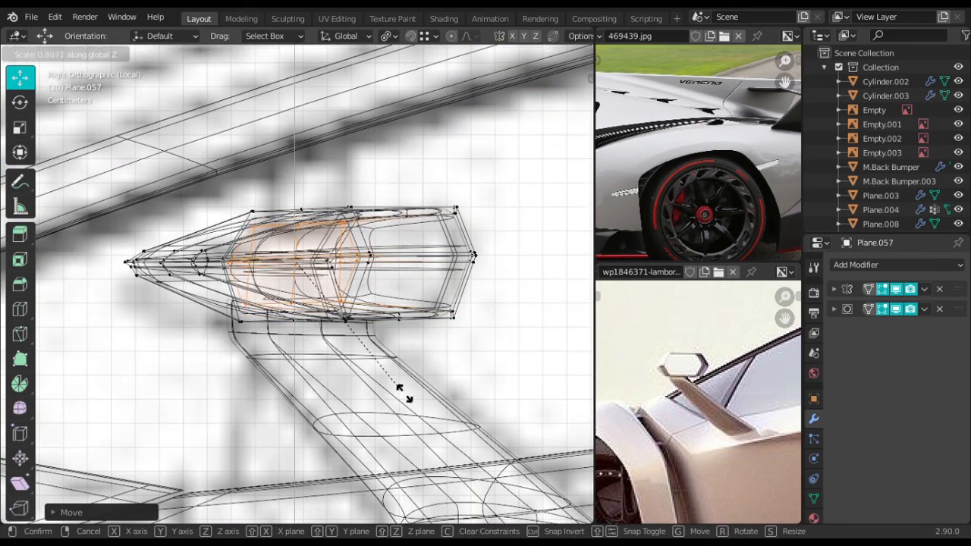
pyautogui.moveTo(436, 83)
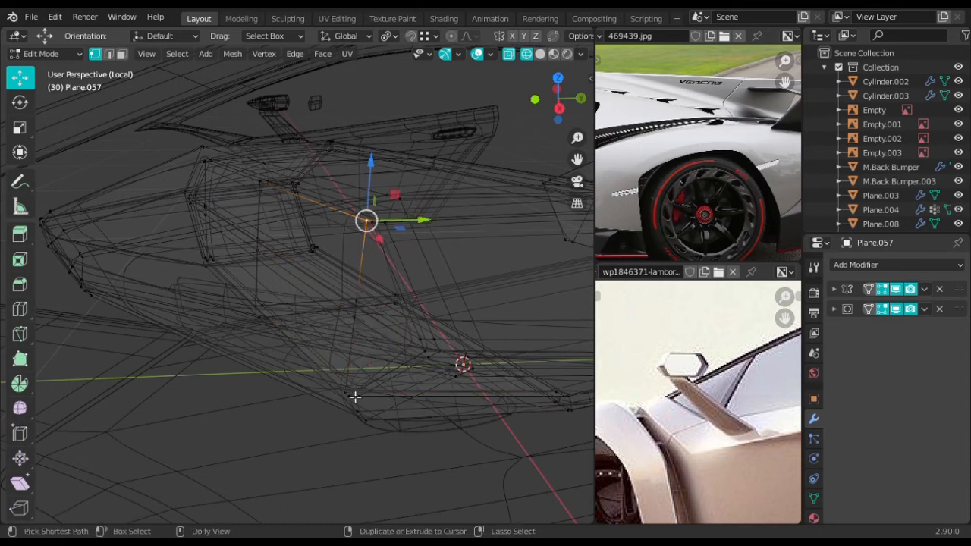
pyautogui.moveTo(364, 405)
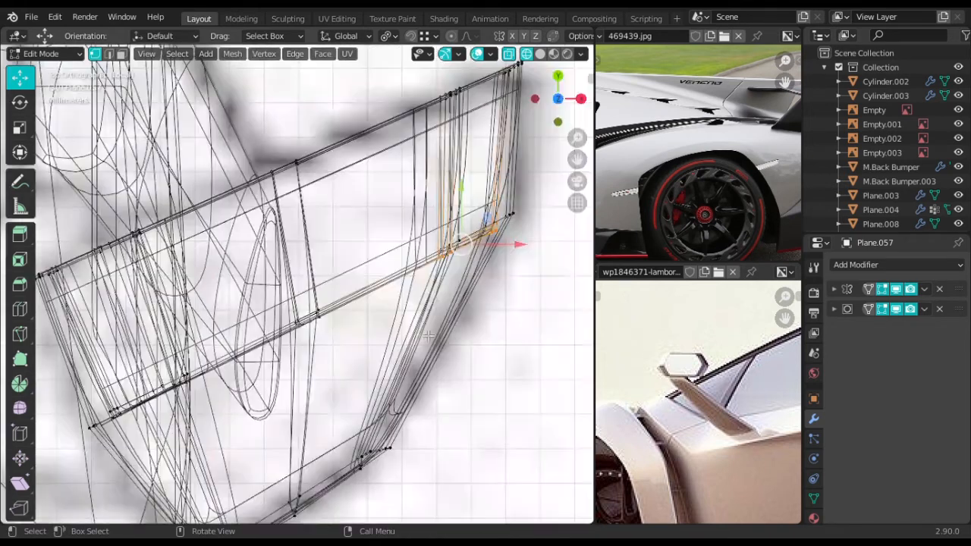
# Step: Move the duplicated front face copy out from the housing as a separate glass panel
pyautogui.press('g')
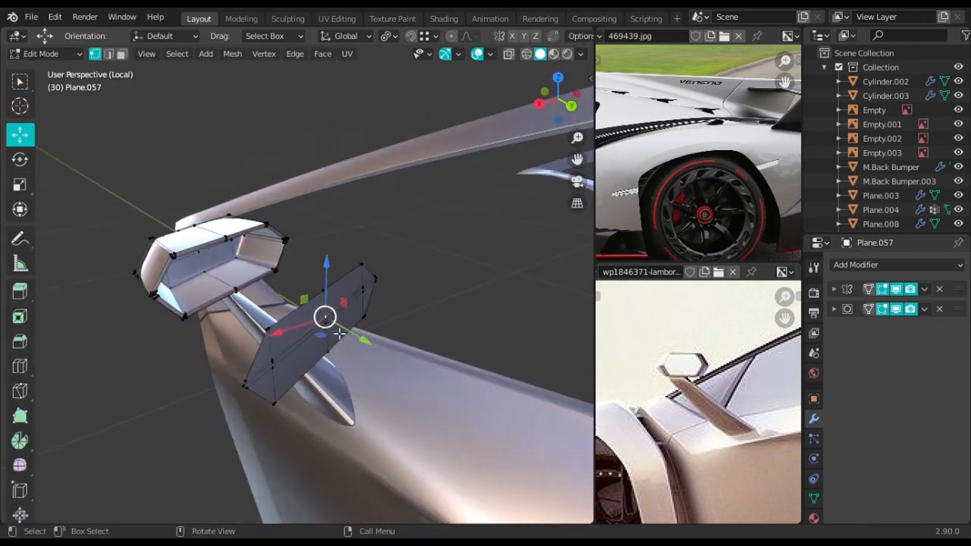
pyautogui.moveTo(341, 333); pyautogui.dragTo(395, 326)
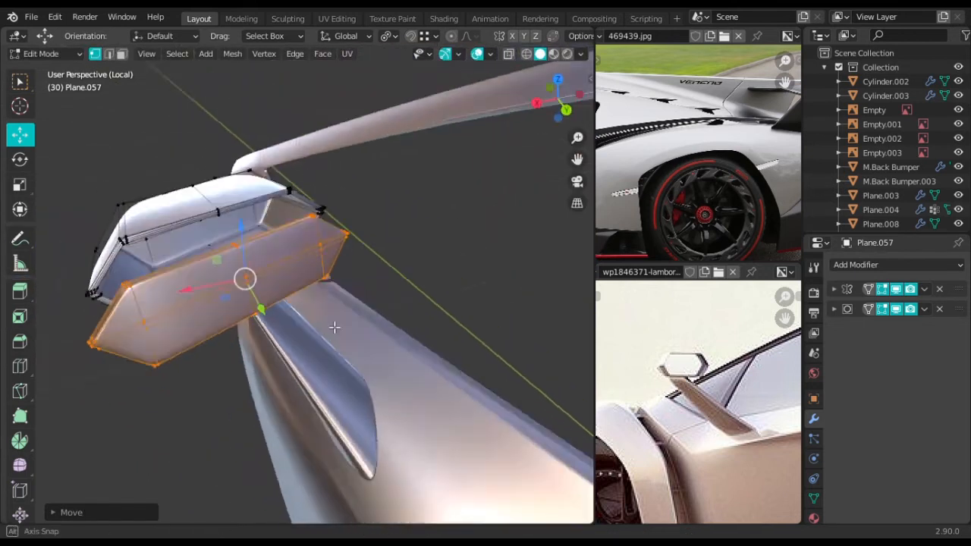
# Step: Scale and move the hexagonal glass face into the housing opening
pyautogui.press('s')
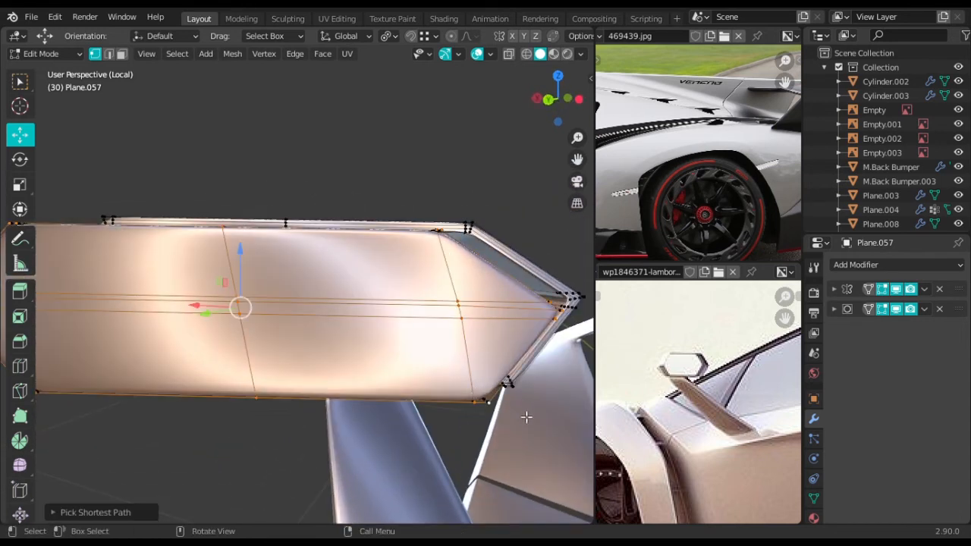
pyautogui.press('i')
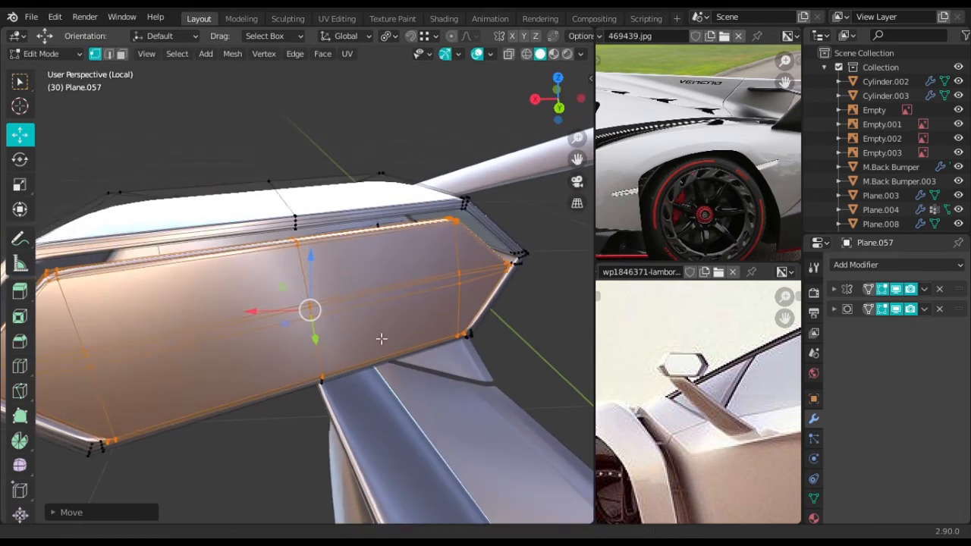
pyautogui.press('g')
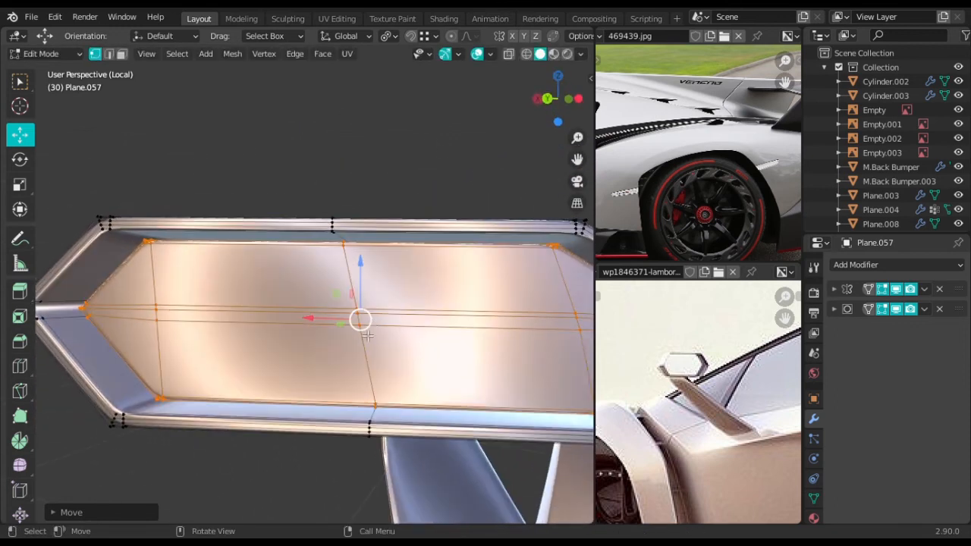
# Step: Push the glass face deeper behind the rim and finish editing the mirror piece
pyautogui.press('g')
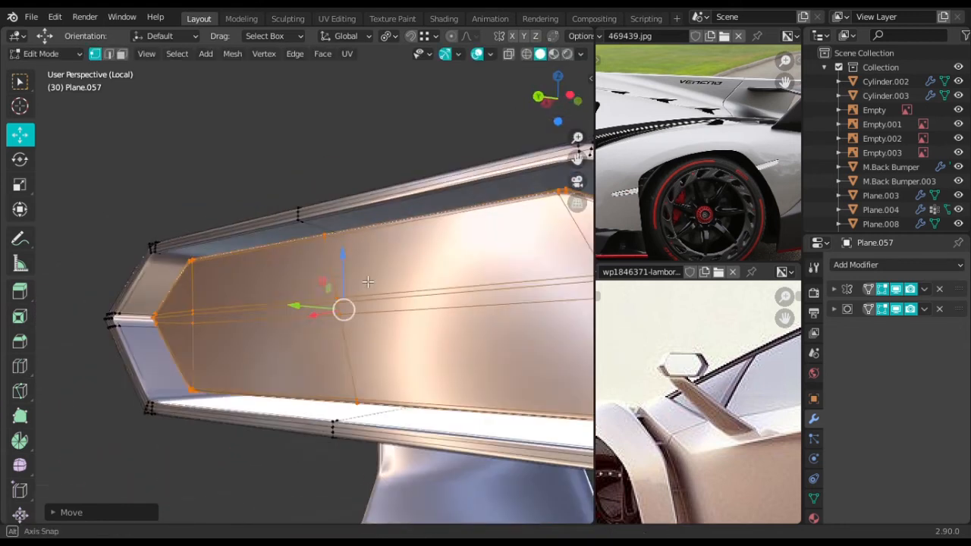
pyautogui.press('g')
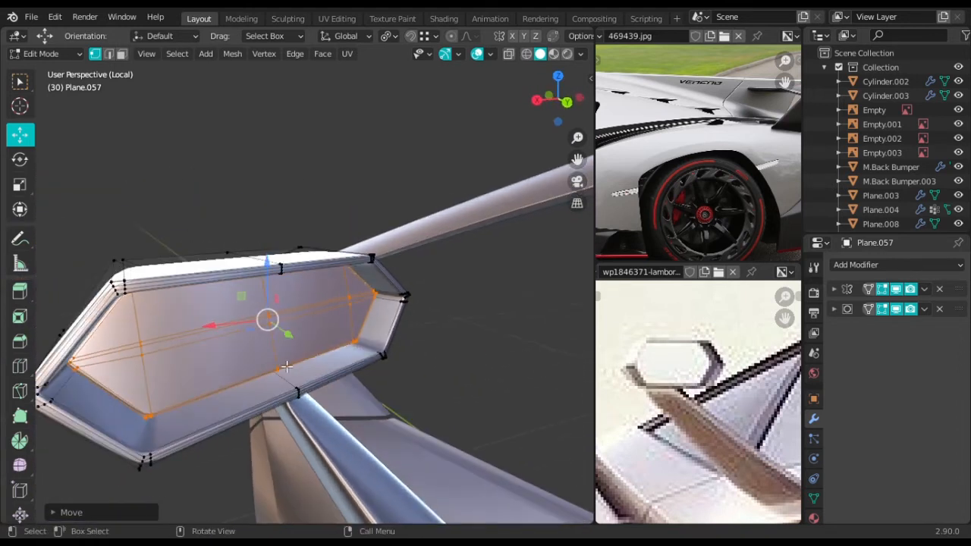
pyautogui.press('g')
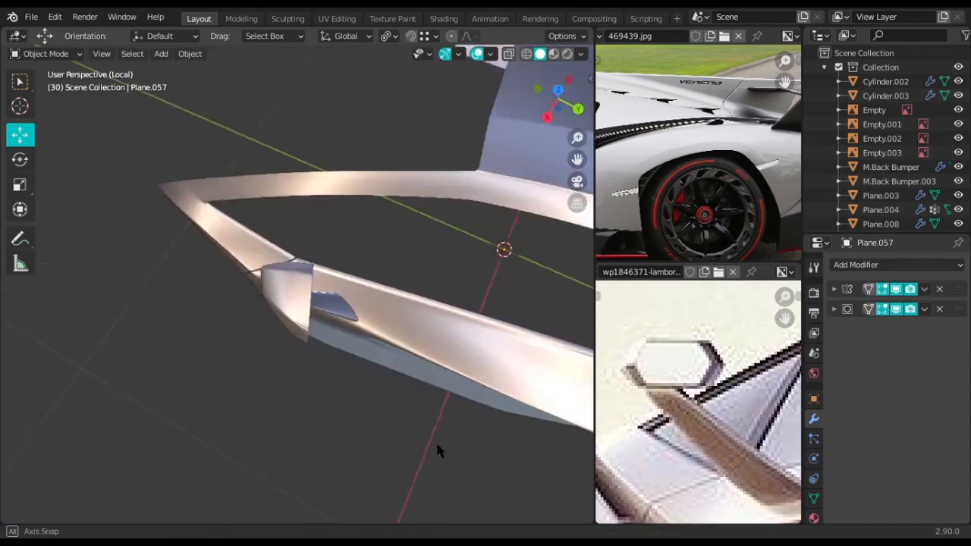
# Step: Nudge the stalk's top corner vertex toward the housing and exit Edit Mode
pyautogui.moveTo(436, 451); pyautogui.dragTo(428, 400)
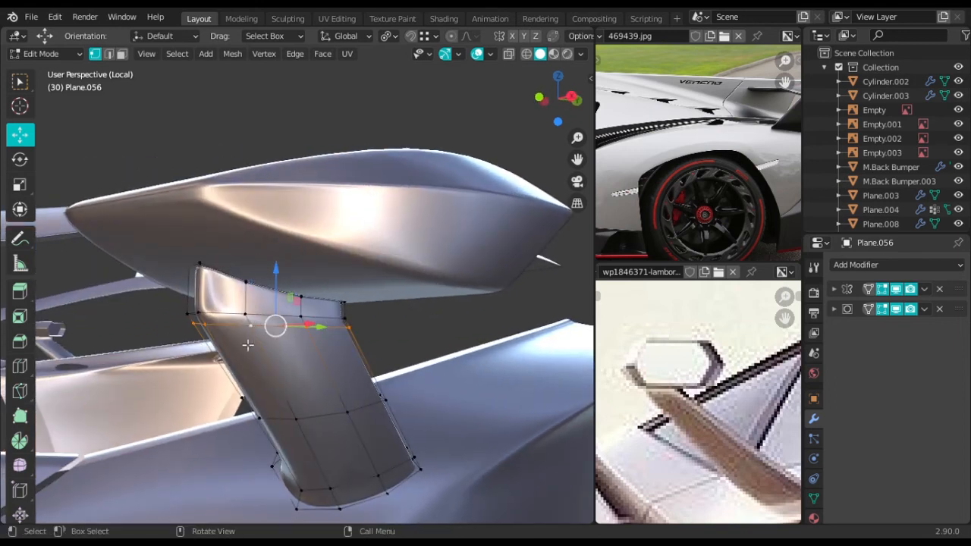
pyautogui.press('g')
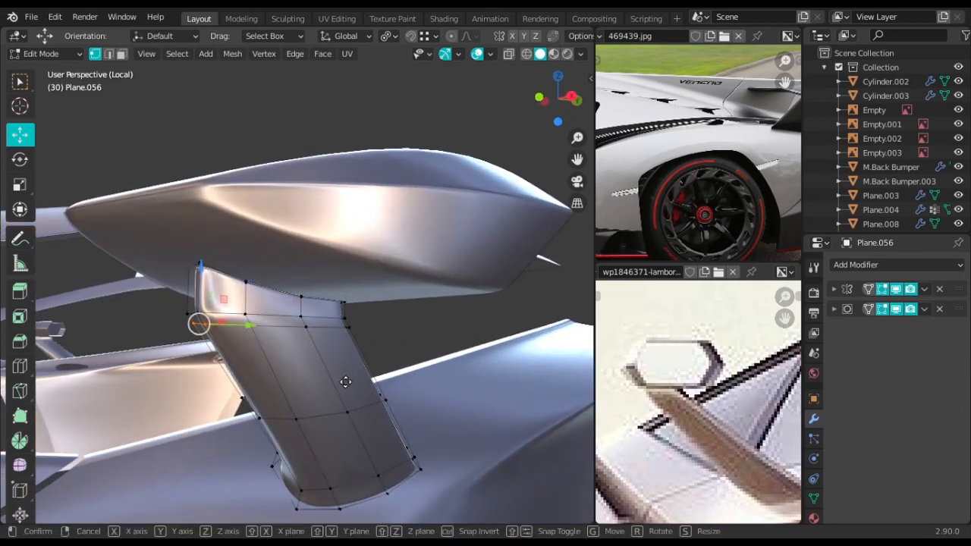
pyautogui.press('Tab')
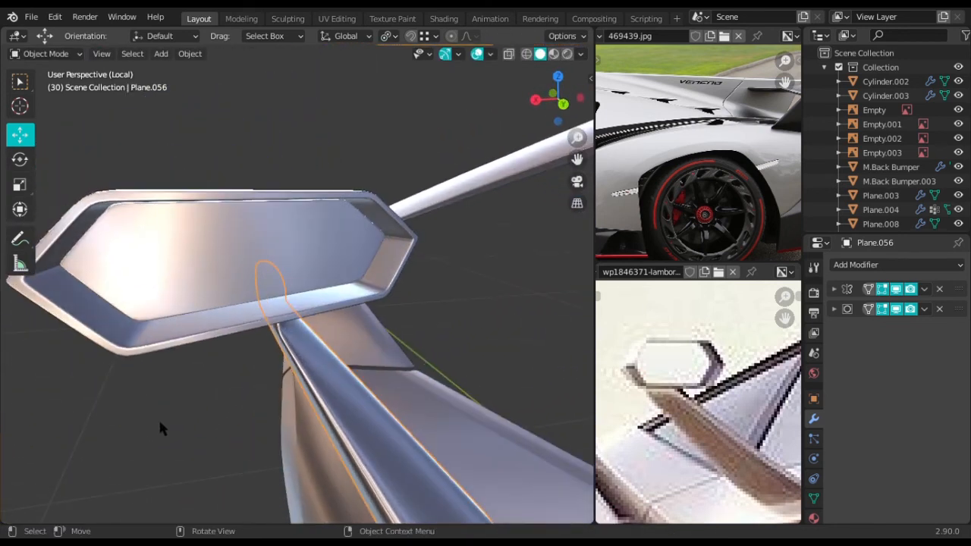
pyautogui.moveTo(160, 429); pyautogui.dragTo(216, 322)
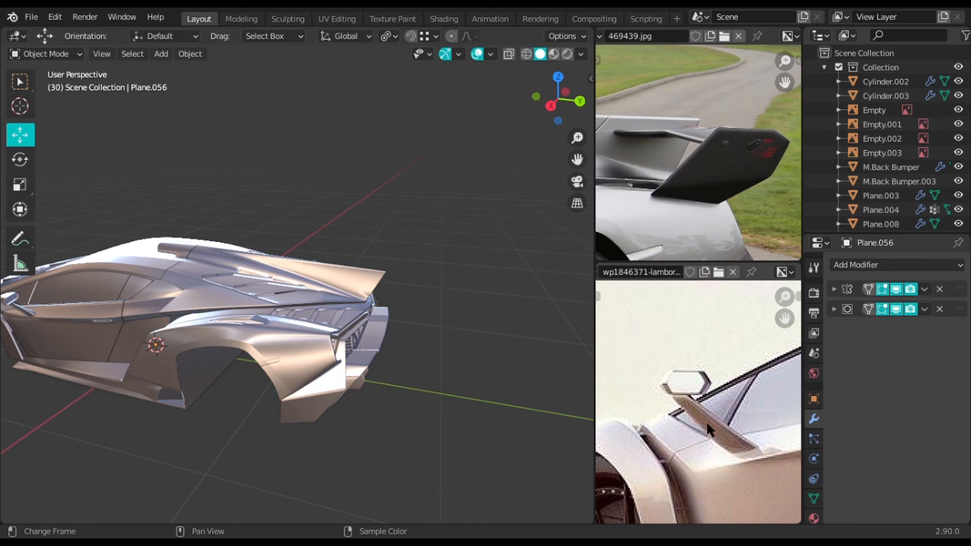
pyautogui.moveTo(768, 269)
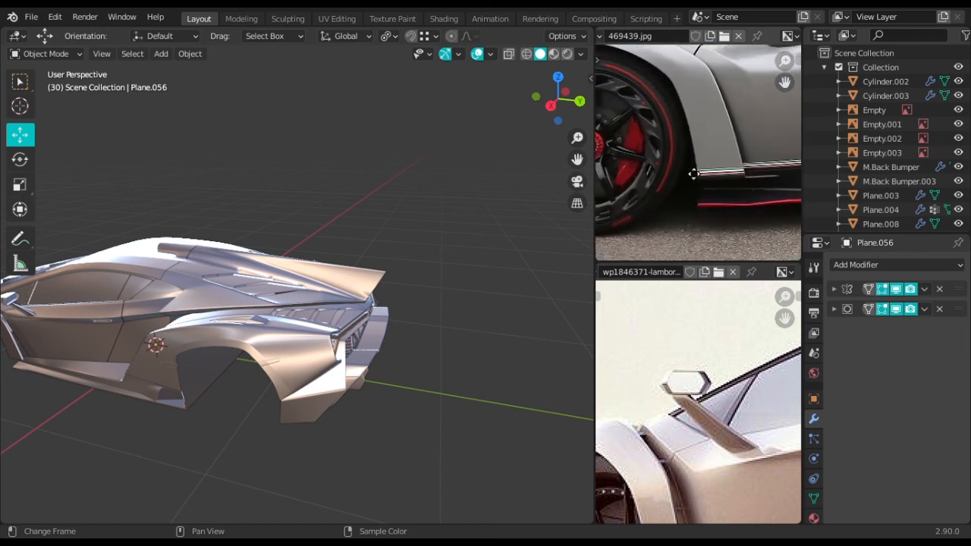
pyautogui.moveTo(692, 173); pyautogui.dragTo(772, 178)
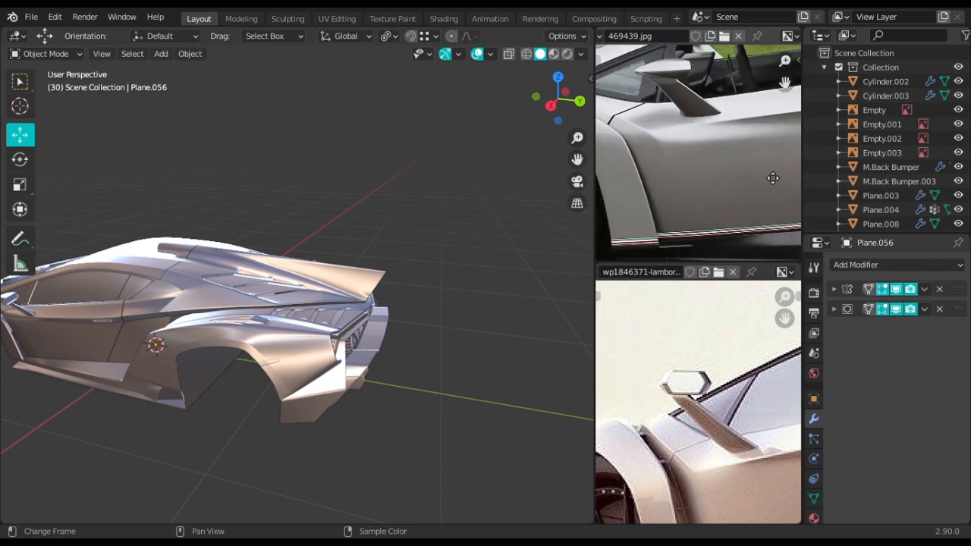